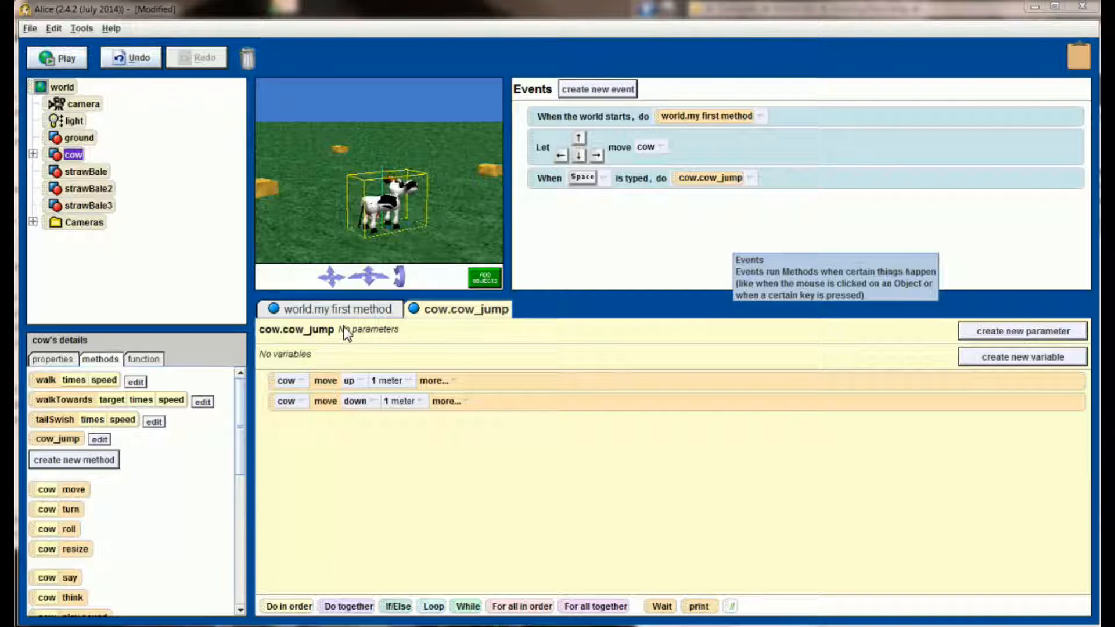
Open the scene editor and object gallery with ADD OBJECTS
left_click(336, 309)
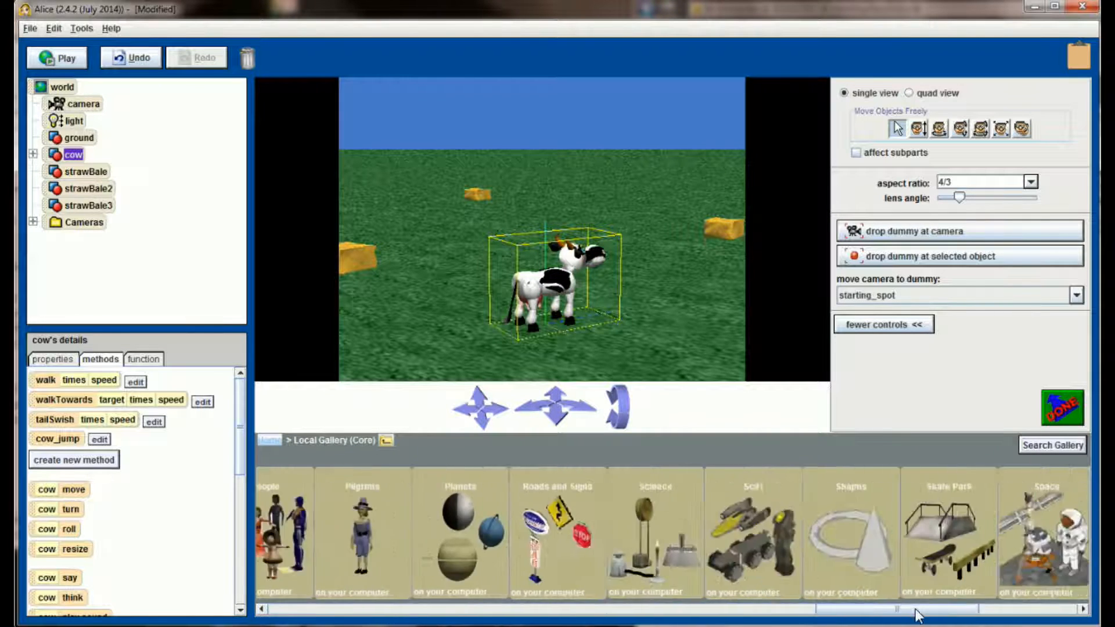
Create a bold Times New Roman 3D Text object reading 'You Win!'
left_click(1039, 532)
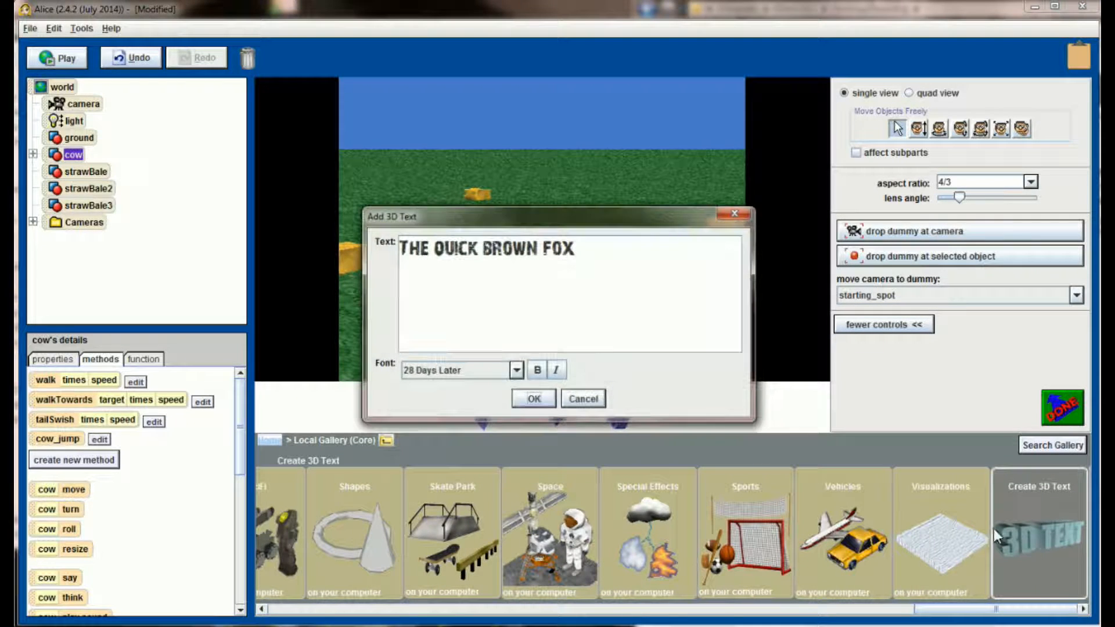
left_click(515, 370)
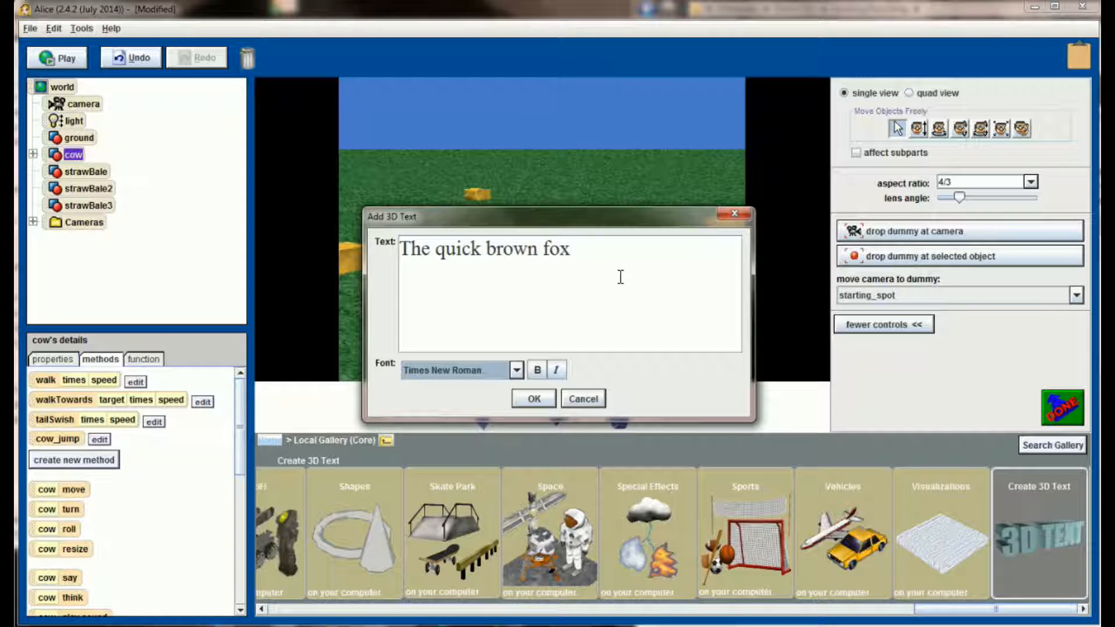
type("You")
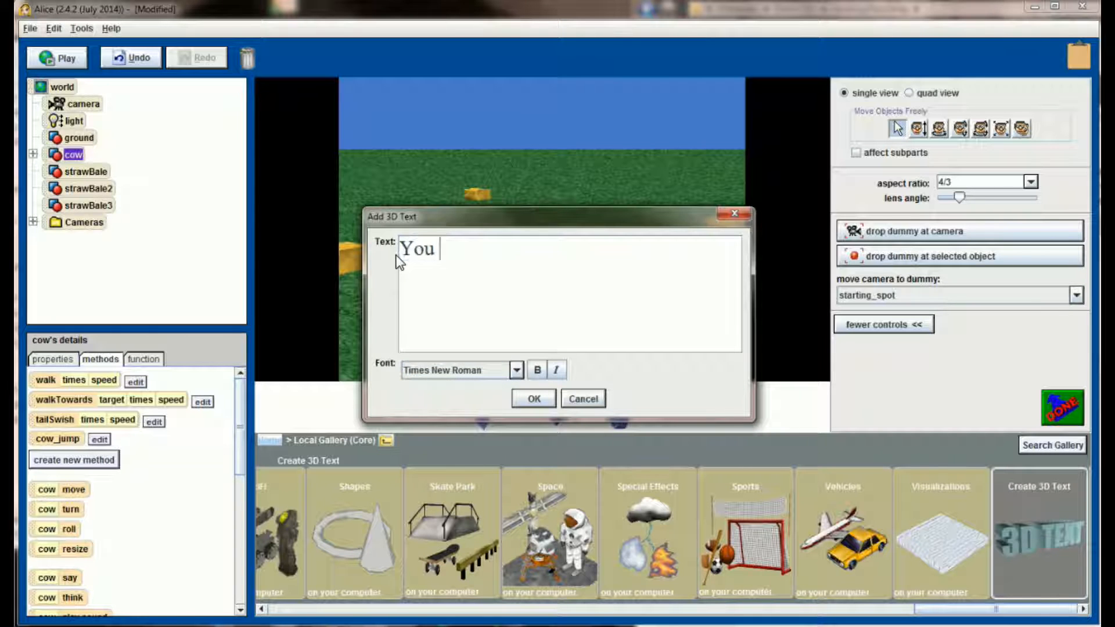
type("Win!")
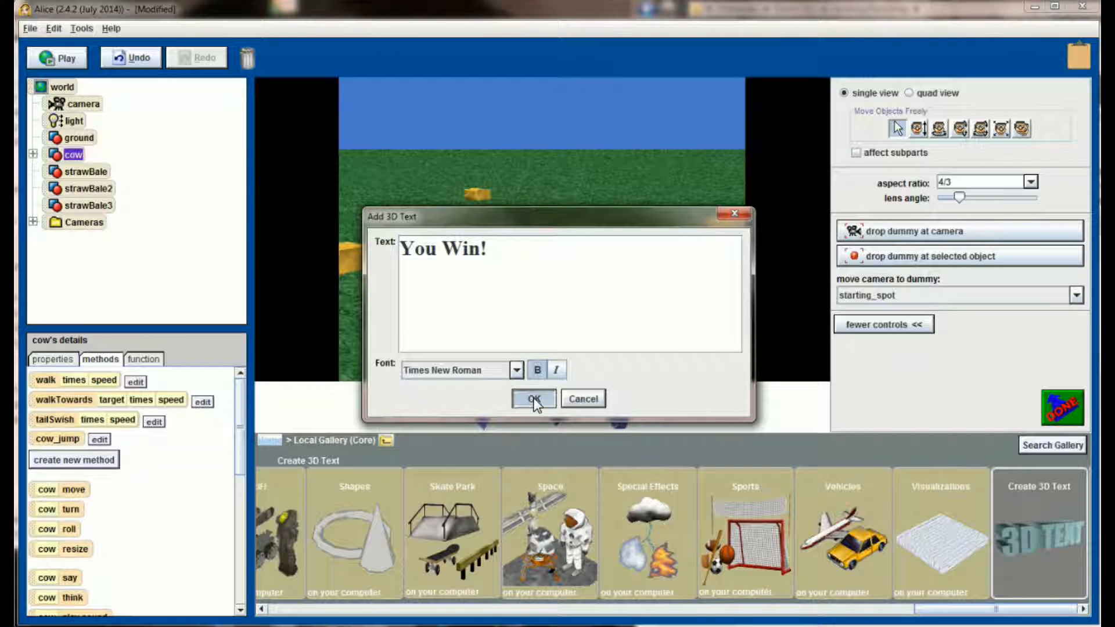
left_click(533, 399)
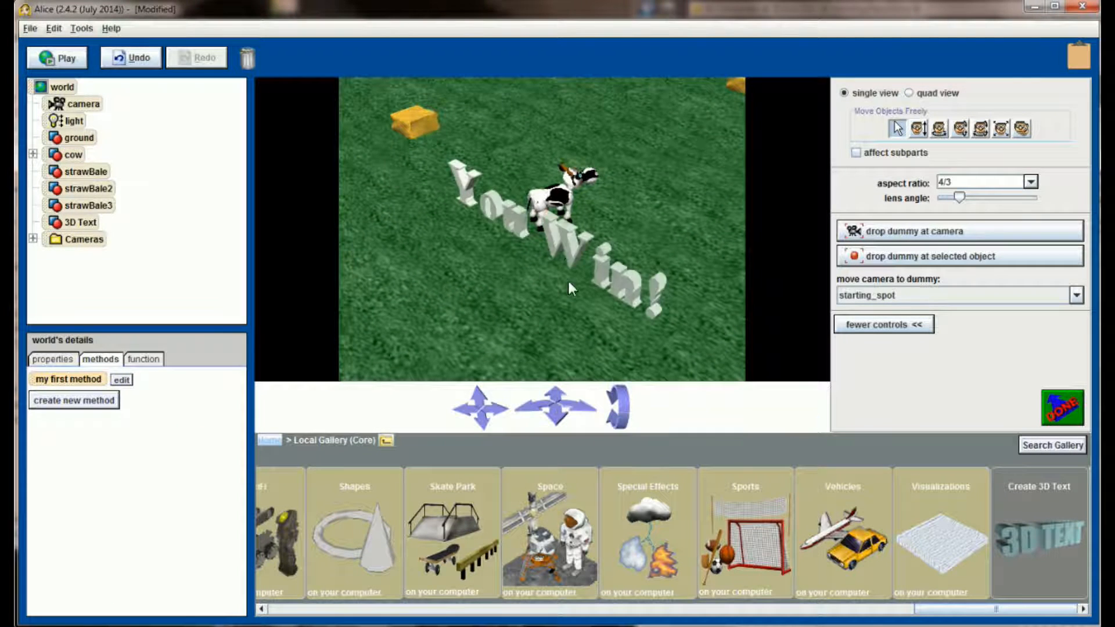
Tilt the 'You Win!' text upright using the turn forwards/backwards tool
left_click(81, 222)
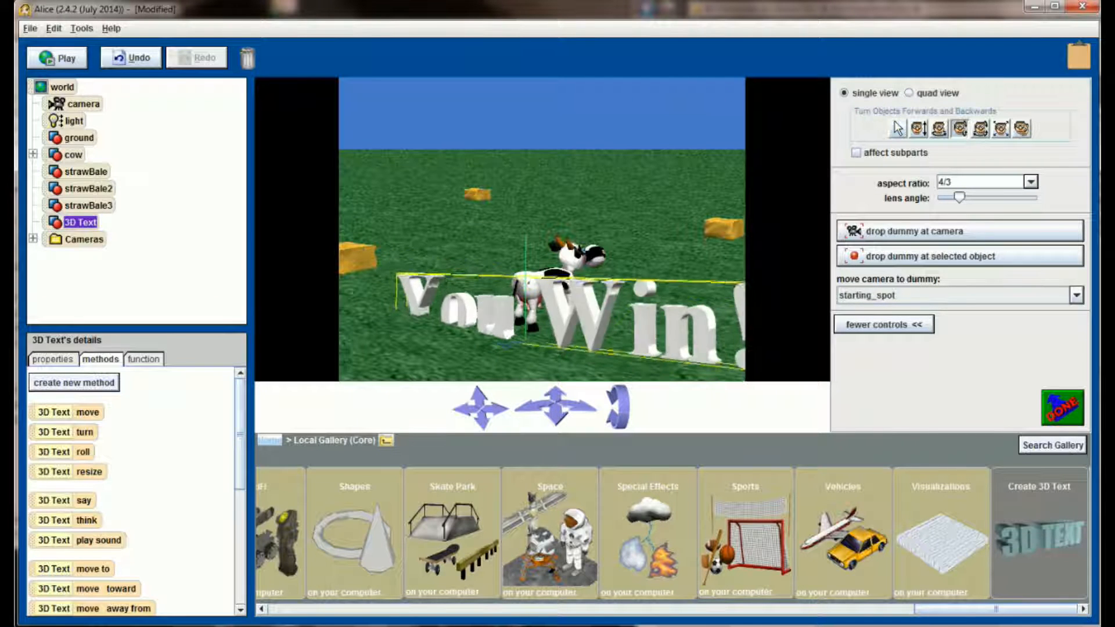
left_click(938, 128)
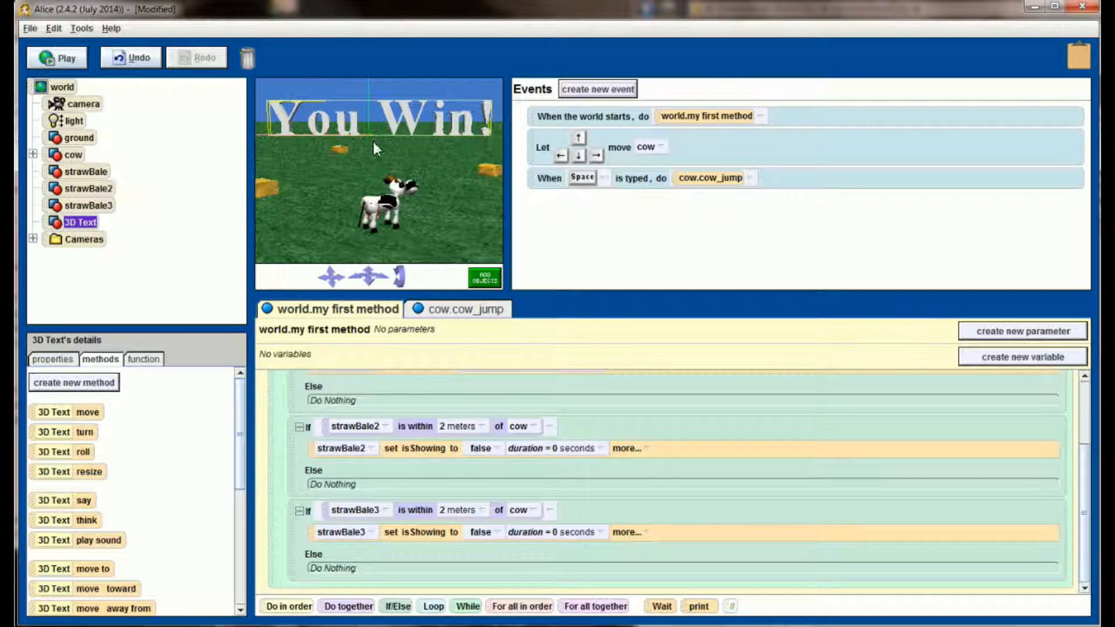
Set the 3D Text's color to red, isShowing to false, and vehicle to camera
left_click(51, 359)
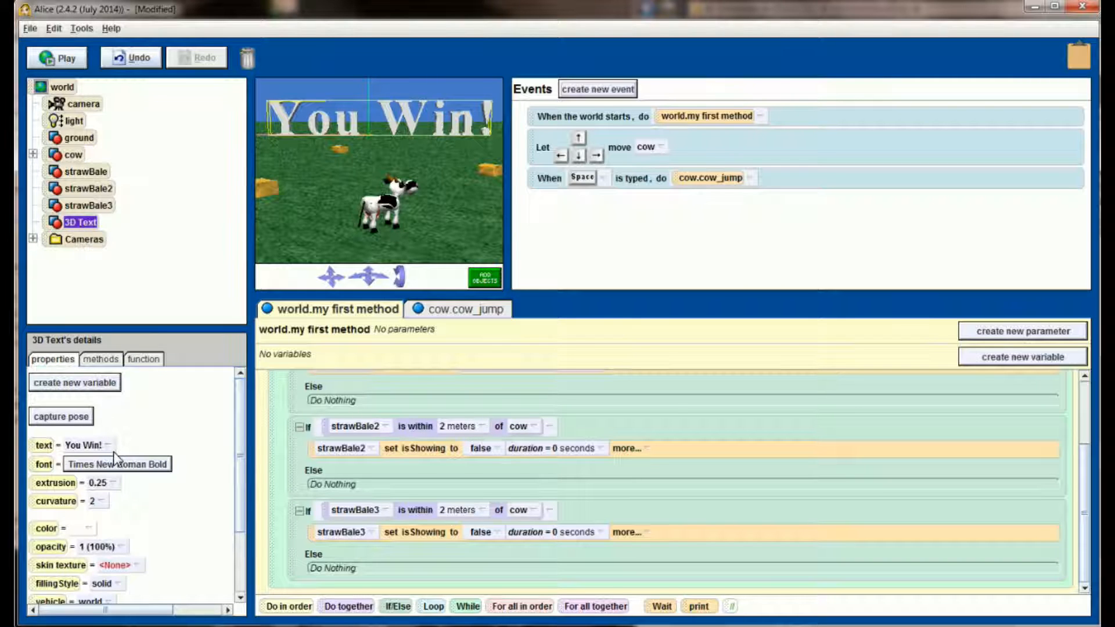
left_click(86, 528)
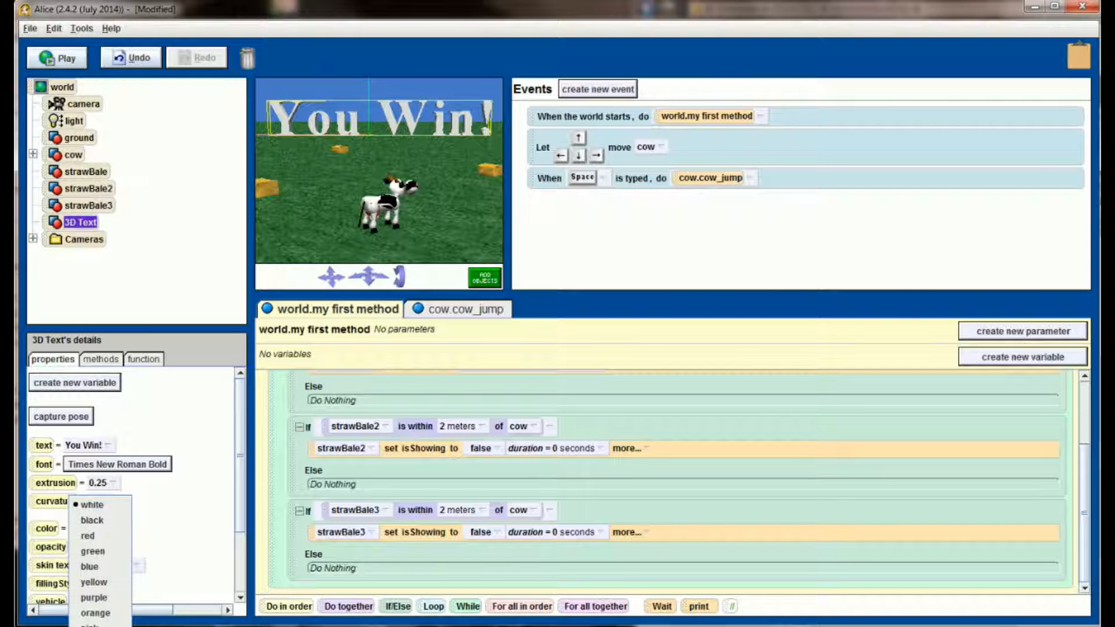
left_click(86, 536)
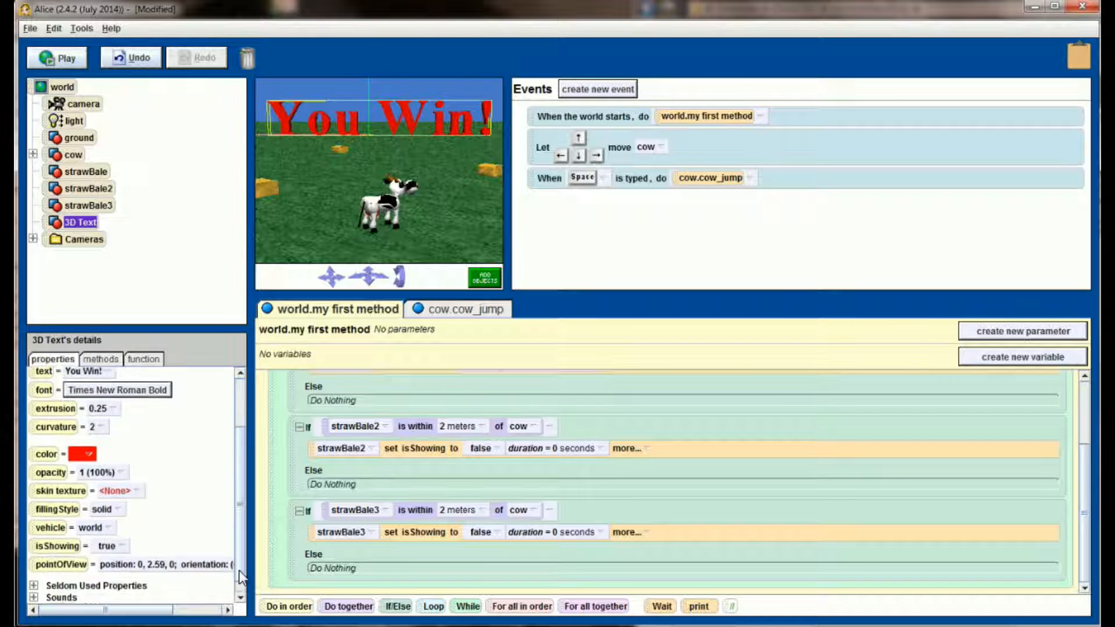
left_click(110, 545)
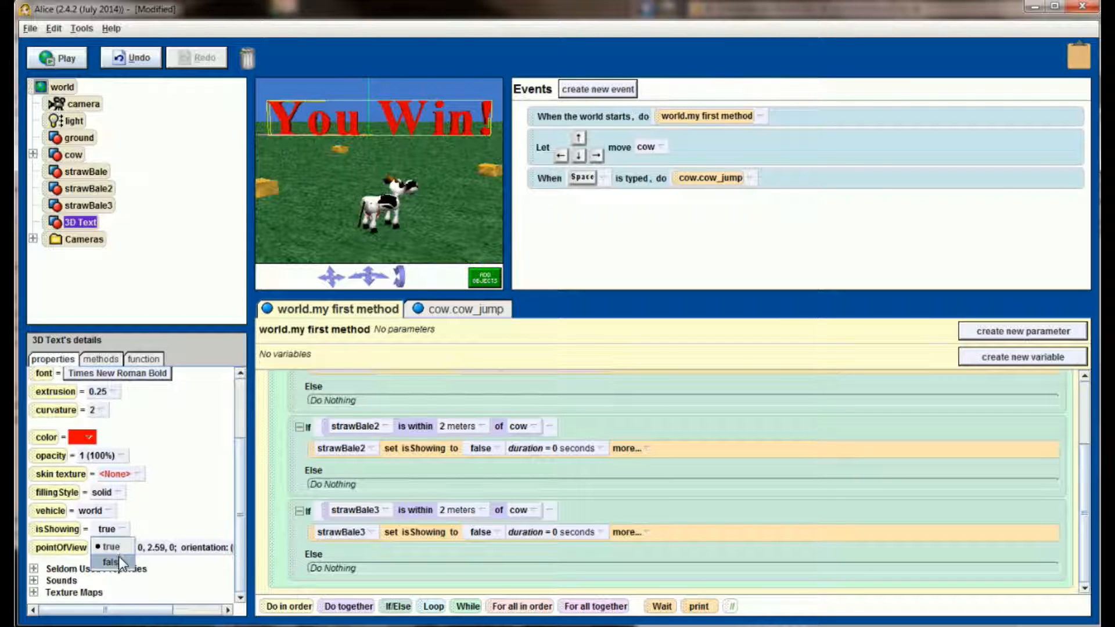
left_click(111, 562)
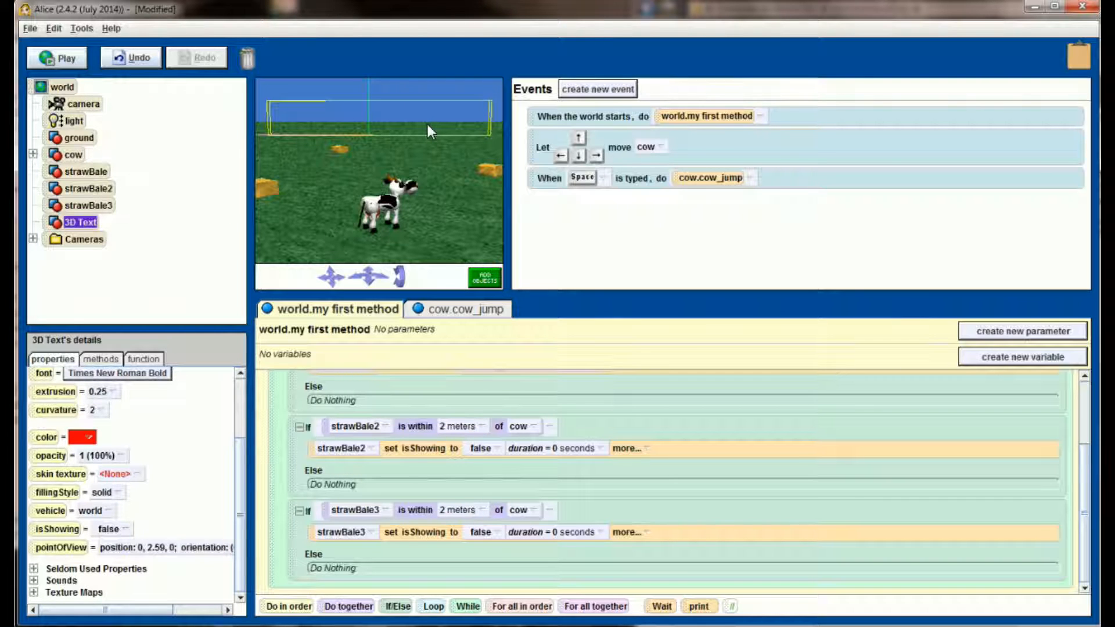
left_click(99, 511)
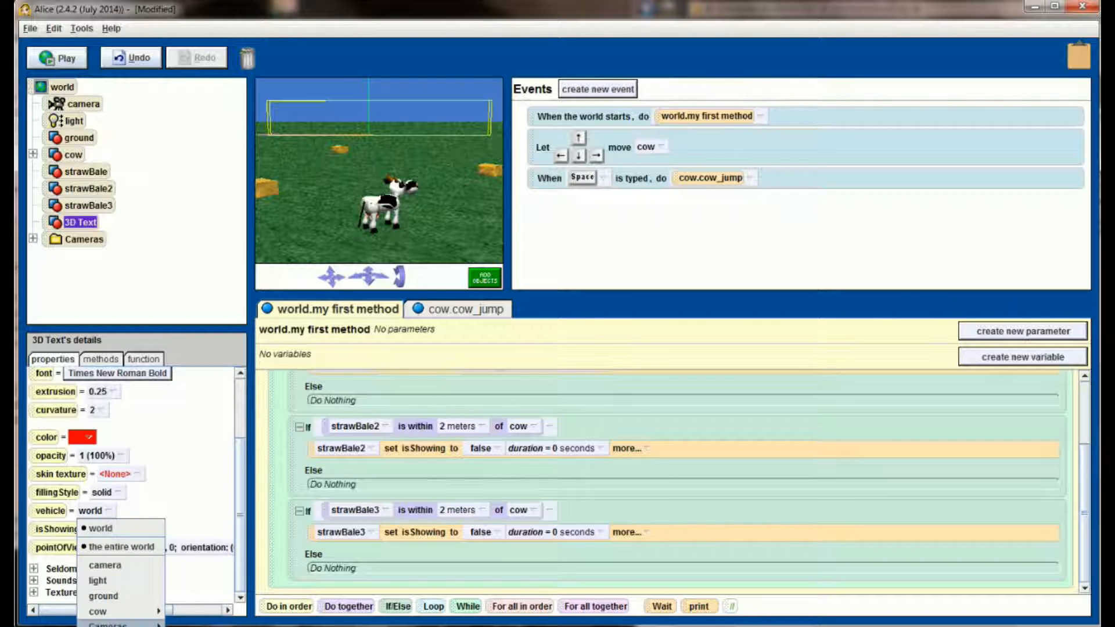
mouse_move(105, 565)
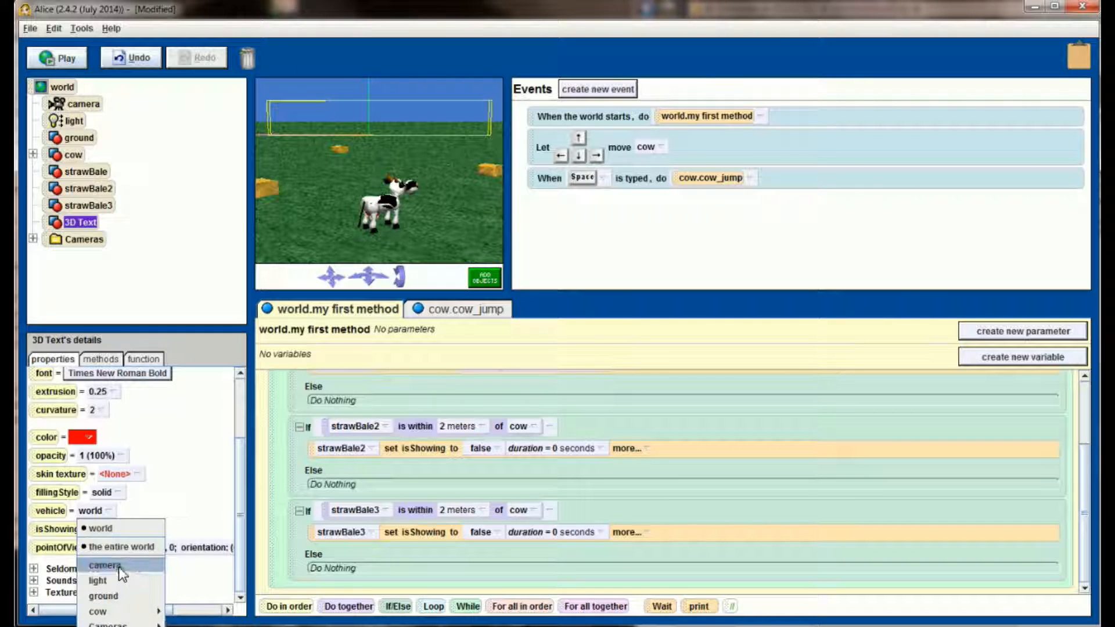
left_click(105, 566)
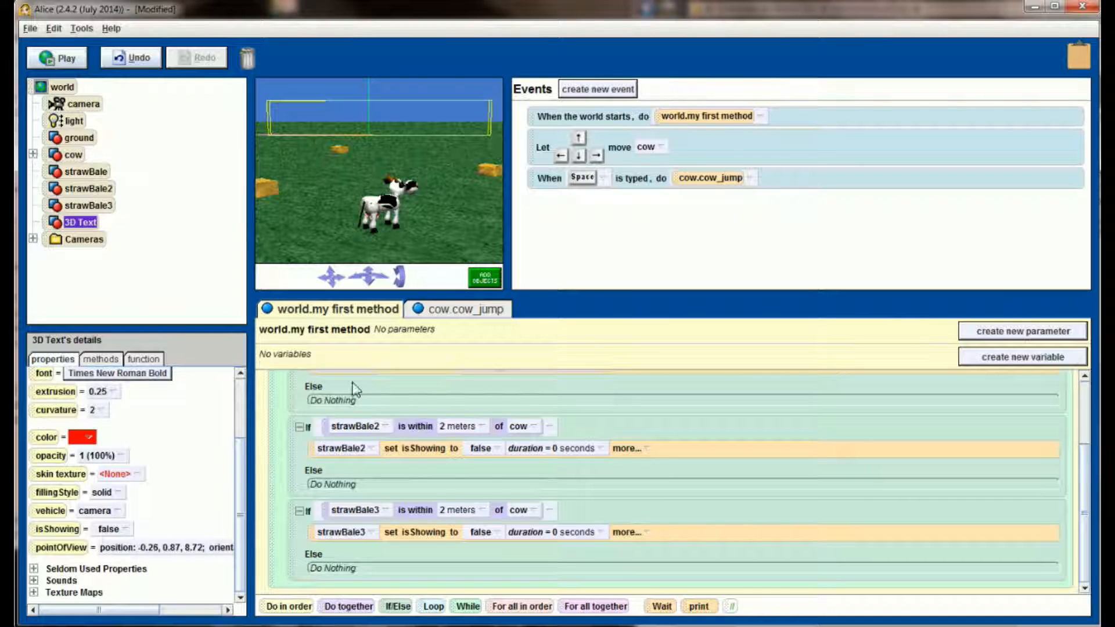
mouse_move(425, 136)
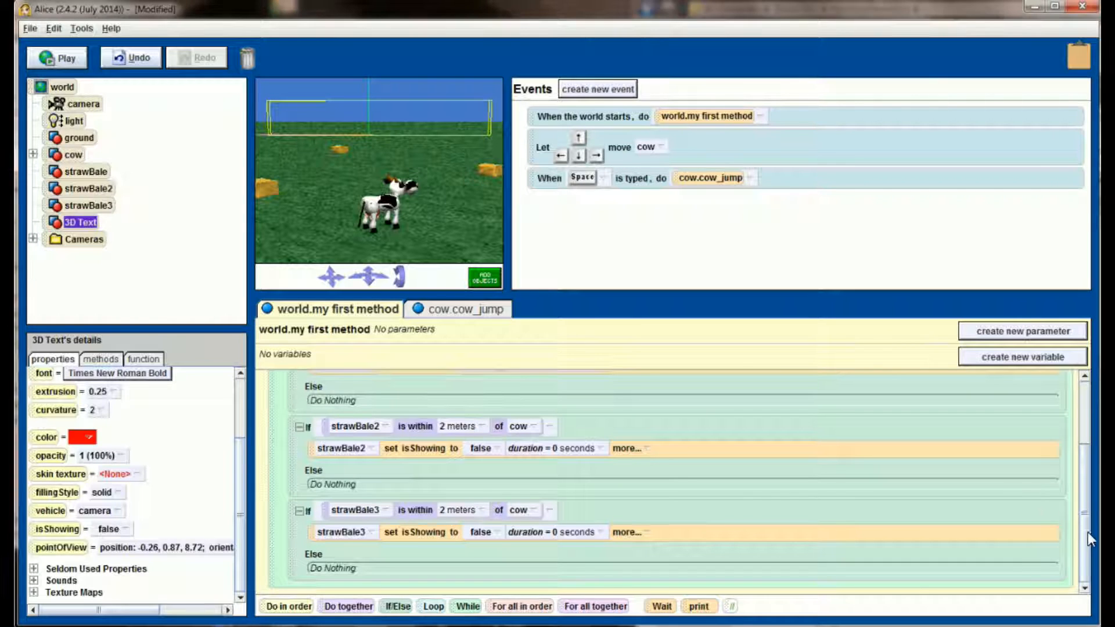
Drop an If/Else block with a true condition below the strawBale3 check
left_click(384, 592)
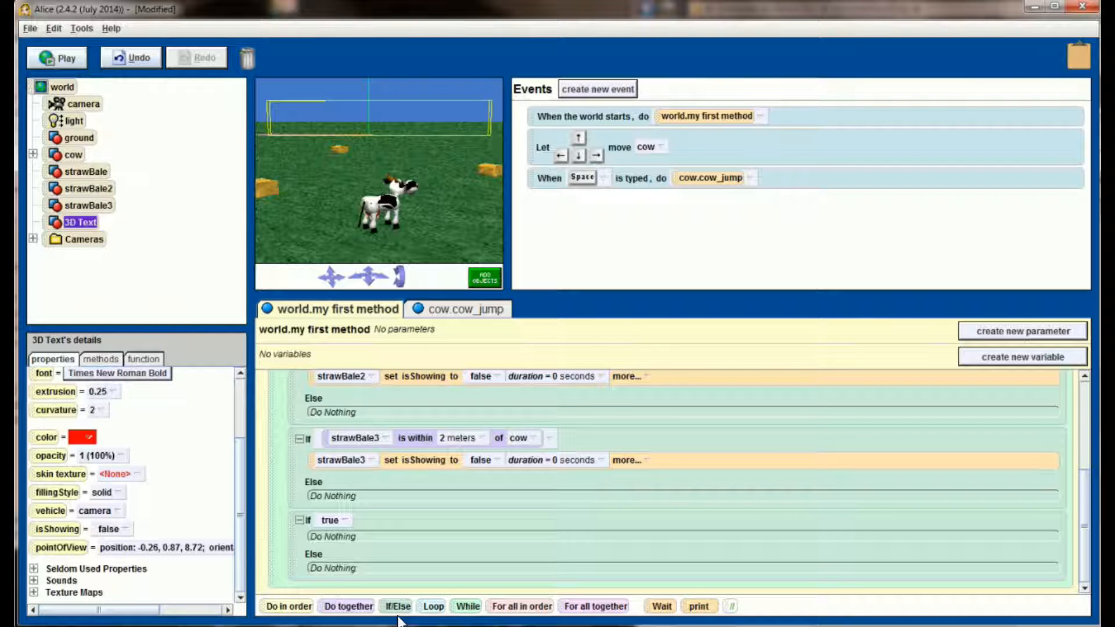
mouse_move(533, 618)
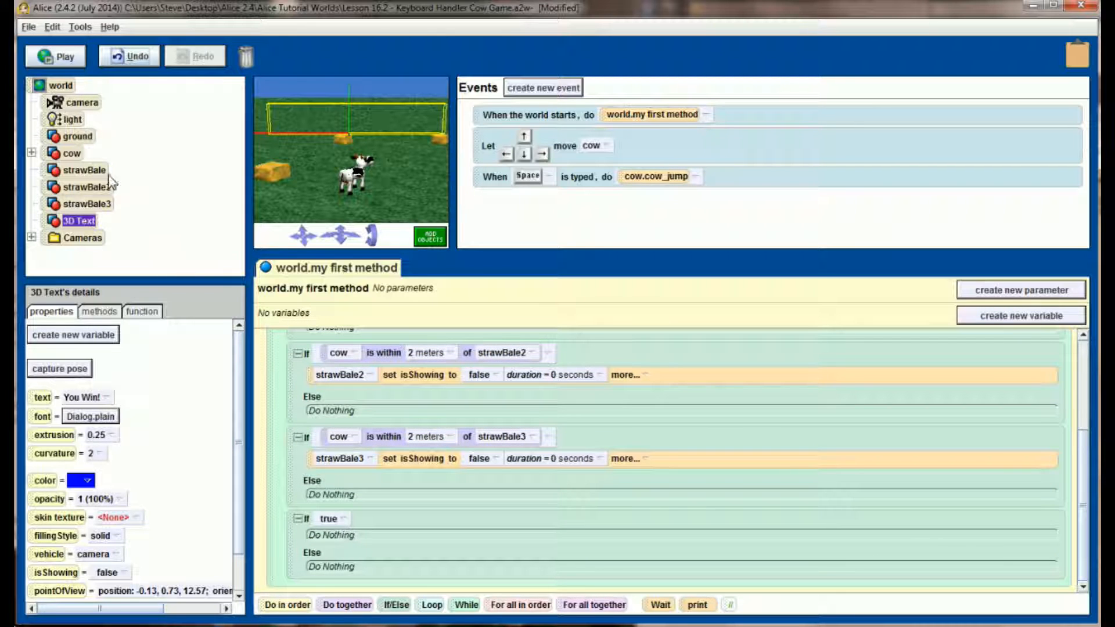
Make the If test not strawBale.isShowing and set 3D Text isShowing to true
left_click(87, 169)
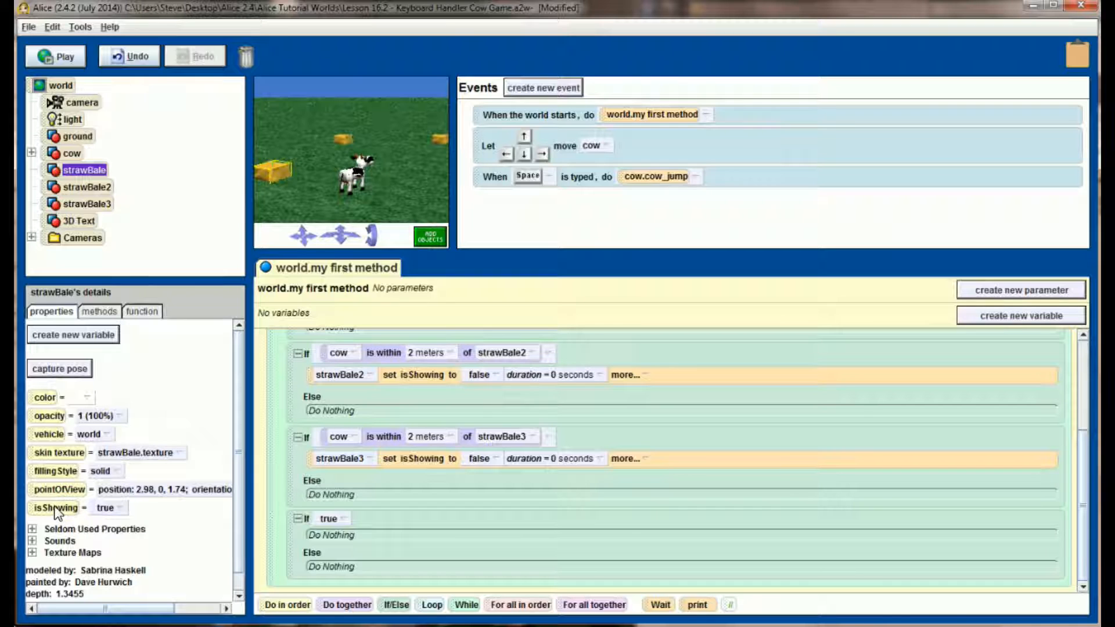
left_click(346, 520)
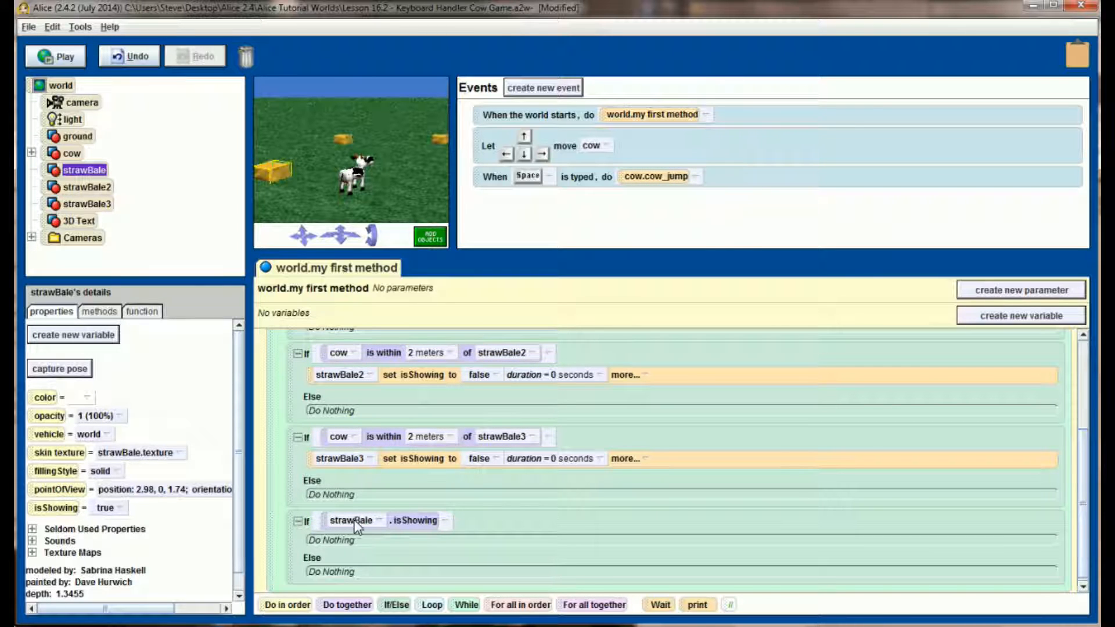
mouse_move(374, 552)
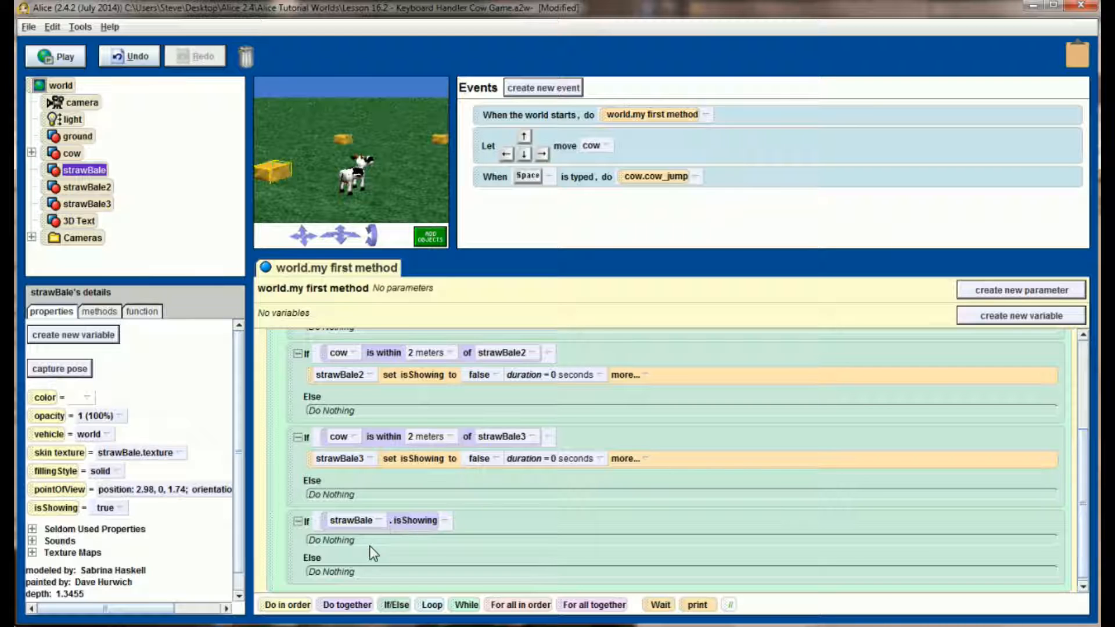
mouse_move(359, 550)
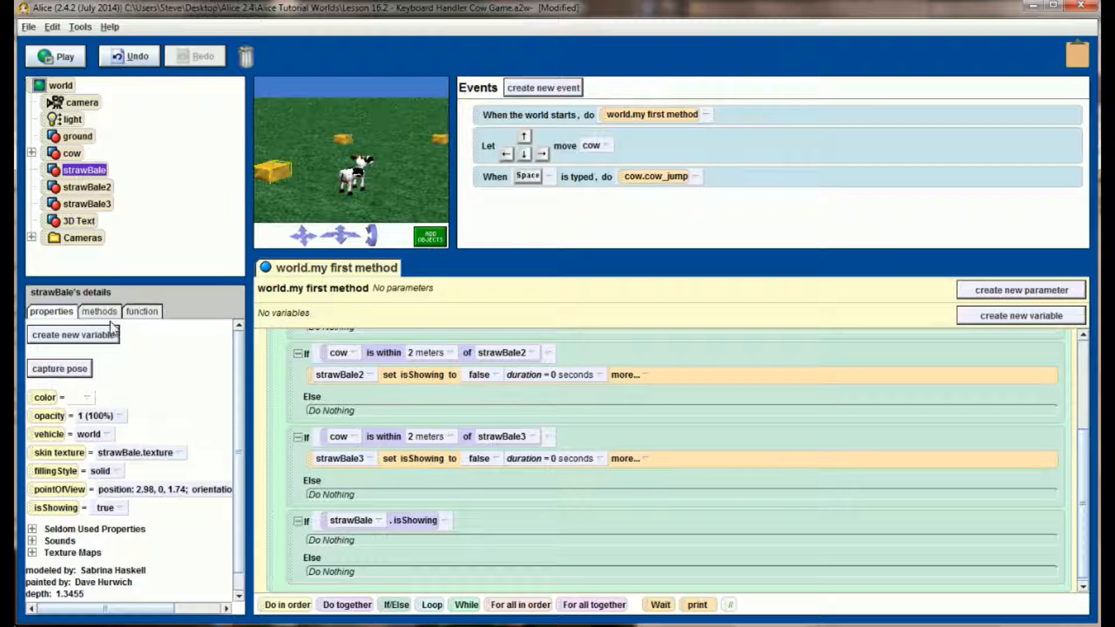
left_click(78, 221)
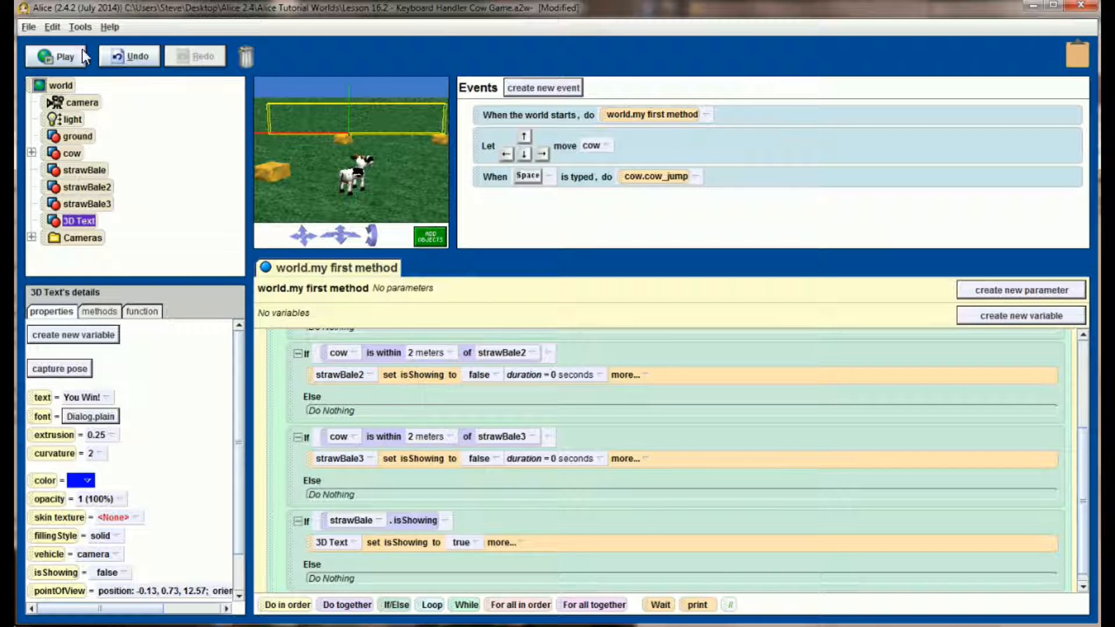
left_click(58, 56)
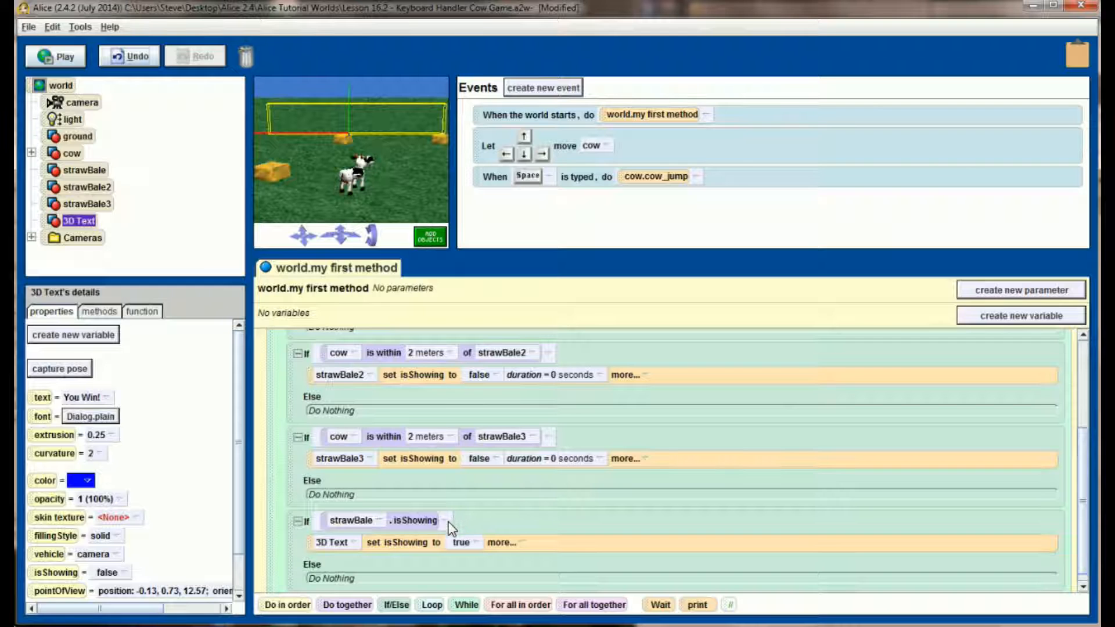
left_click(446, 520)
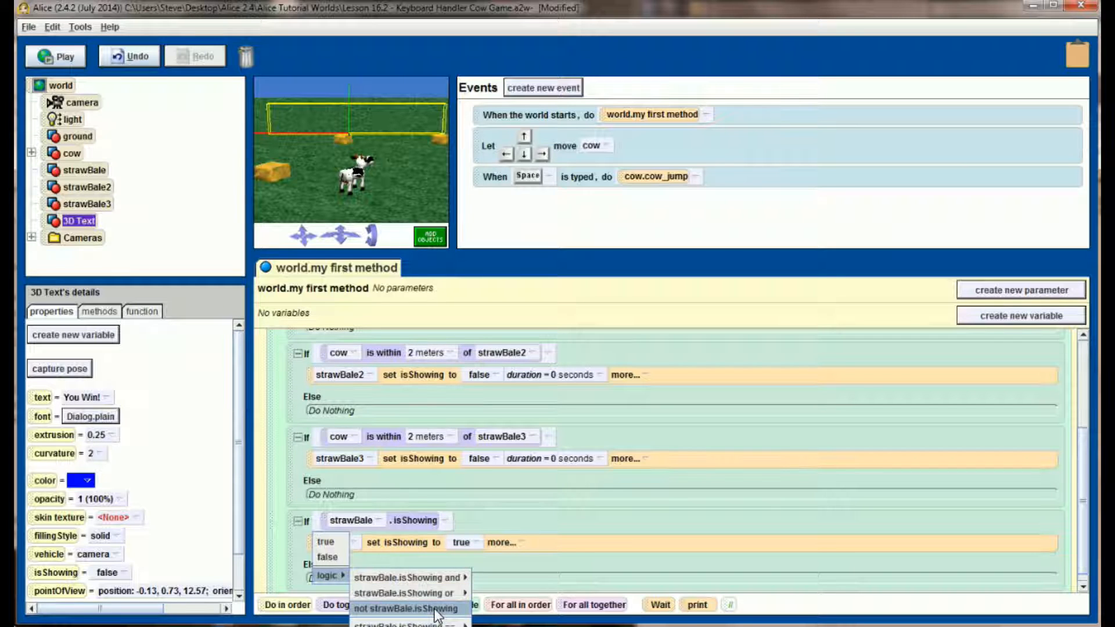
left_click(406, 608)
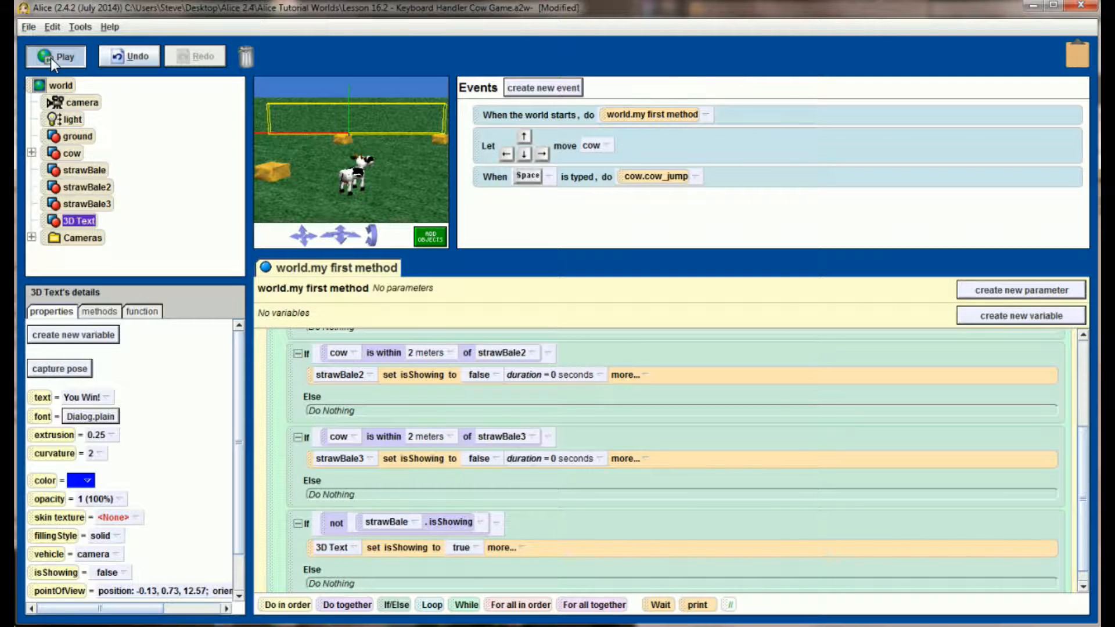
left_click(56, 57)
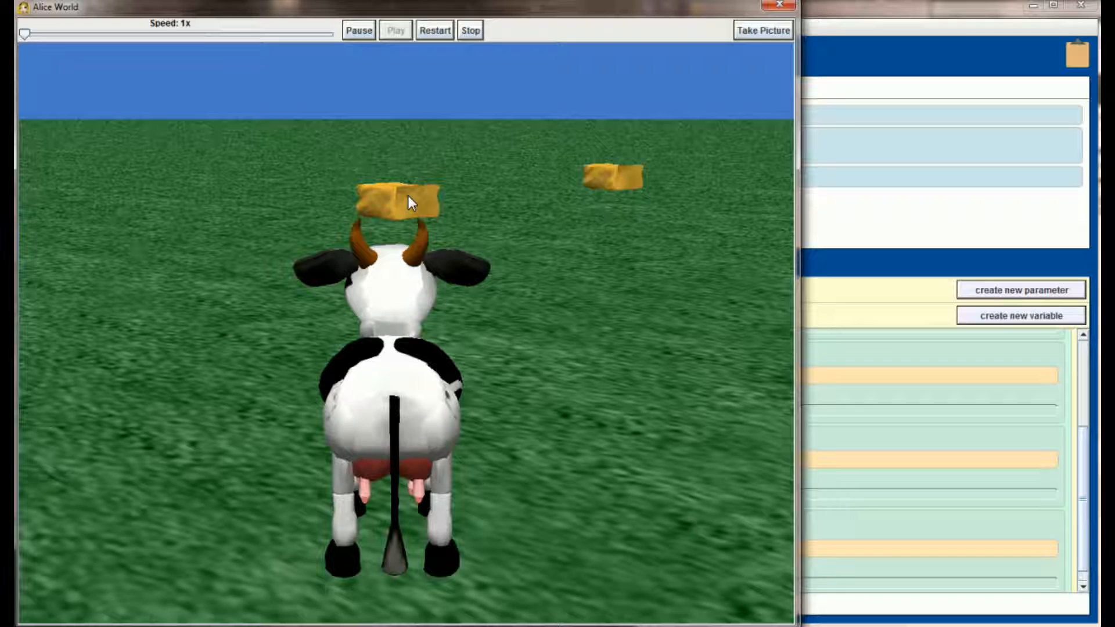
mouse_move(510, 229)
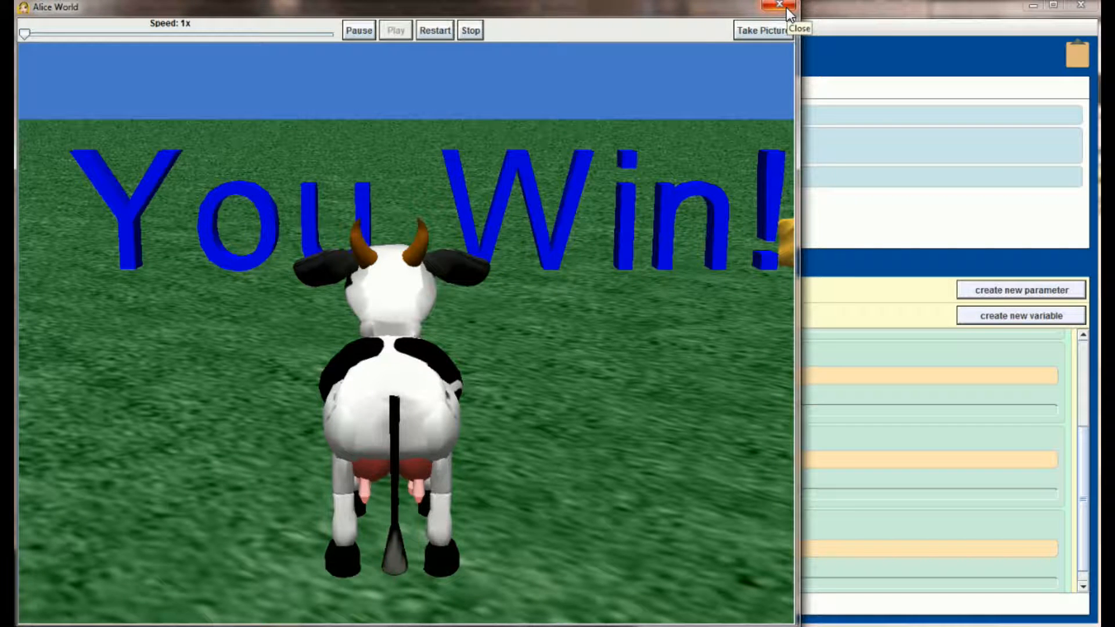
left_click(780, 5)
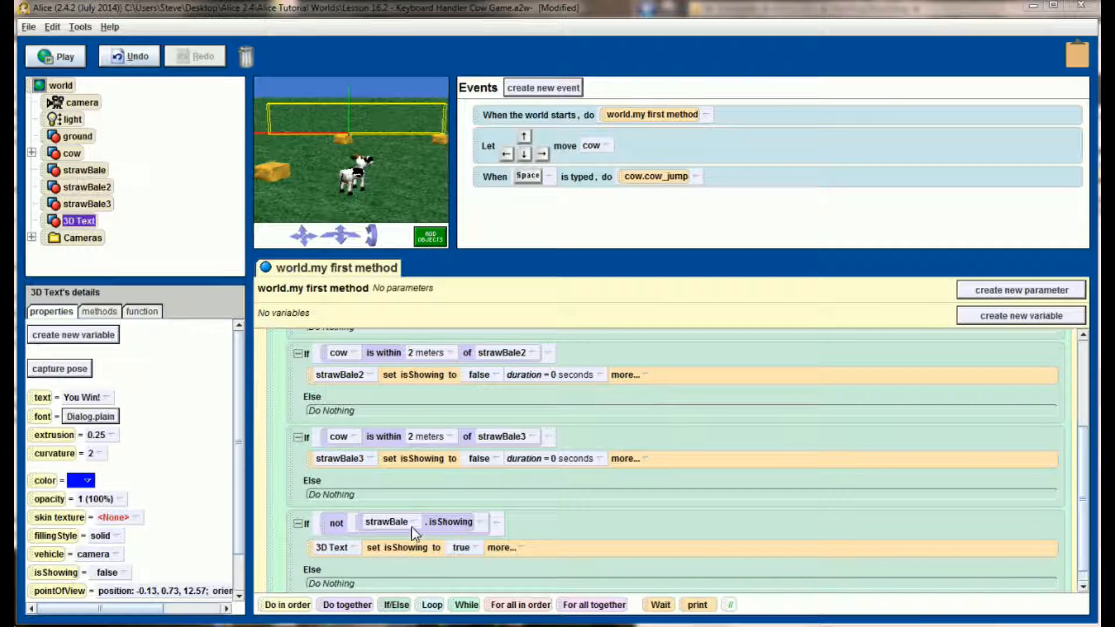
mouse_move(384, 541)
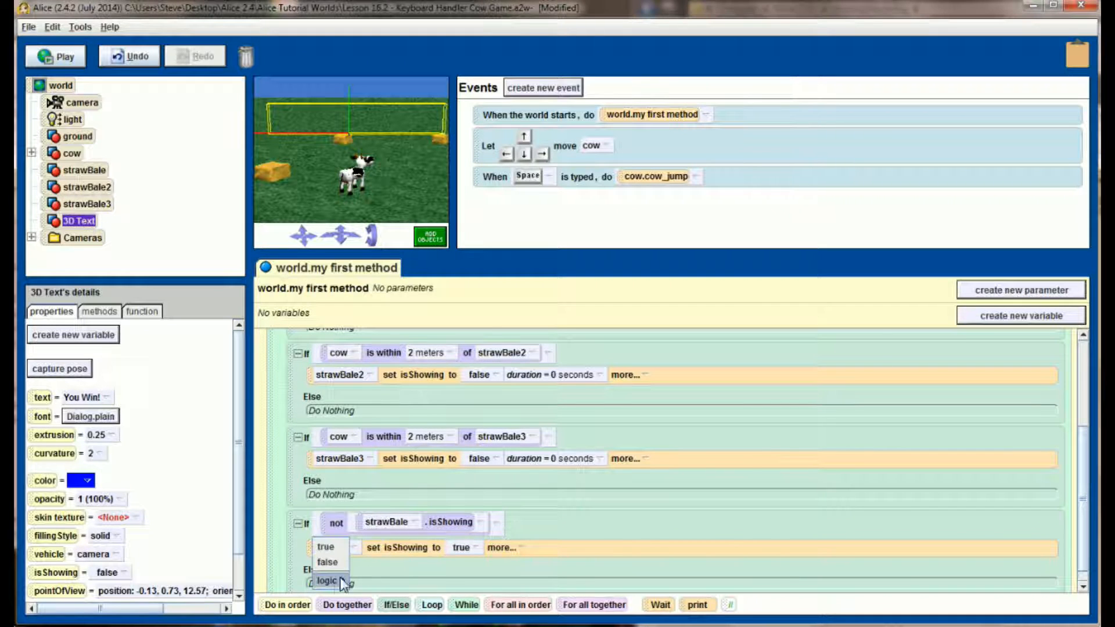
mouse_move(326, 581)
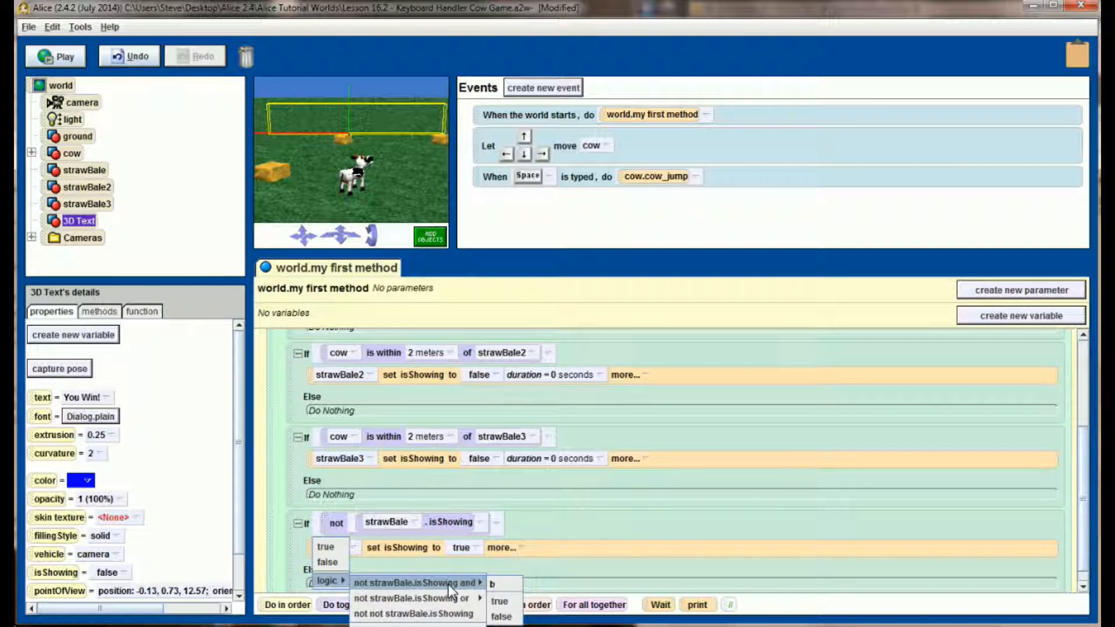
mouse_move(500, 601)
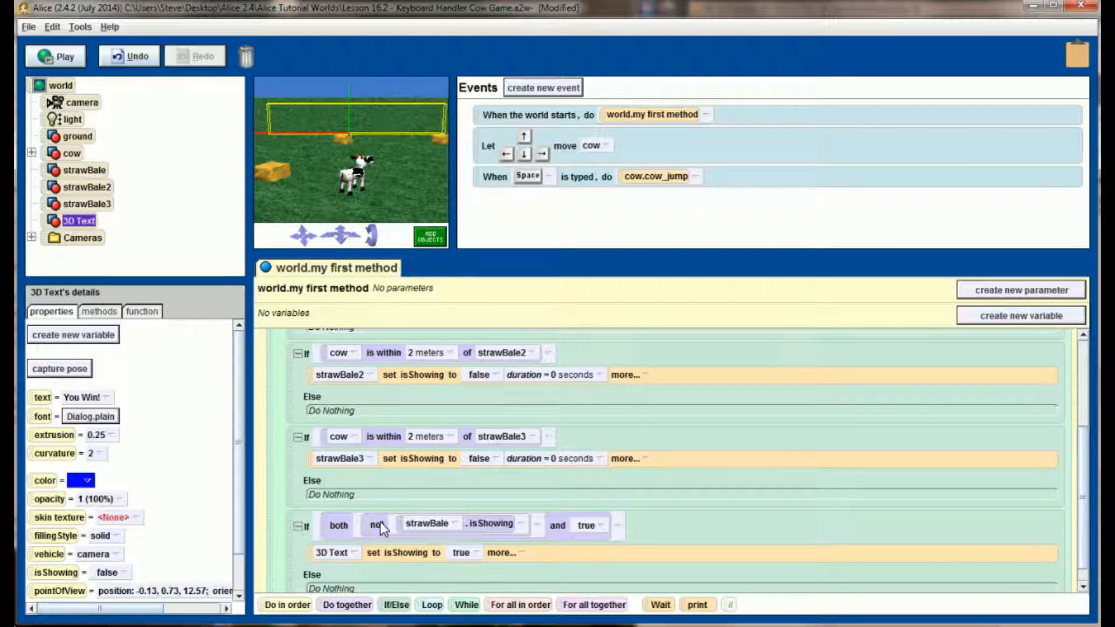
mouse_move(419, 523)
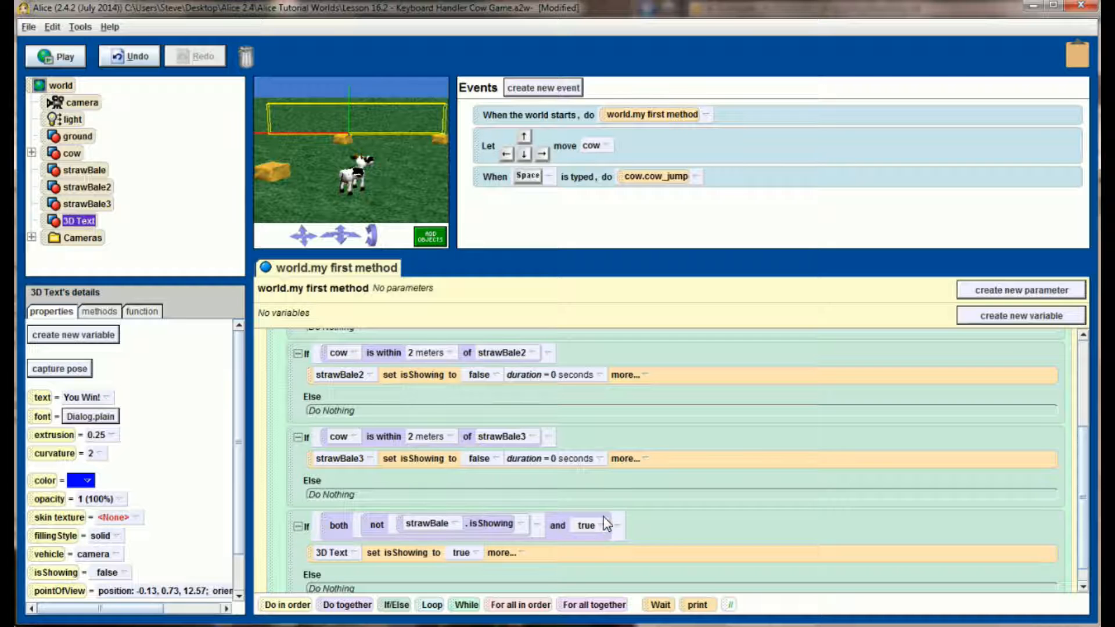
mouse_move(634, 539)
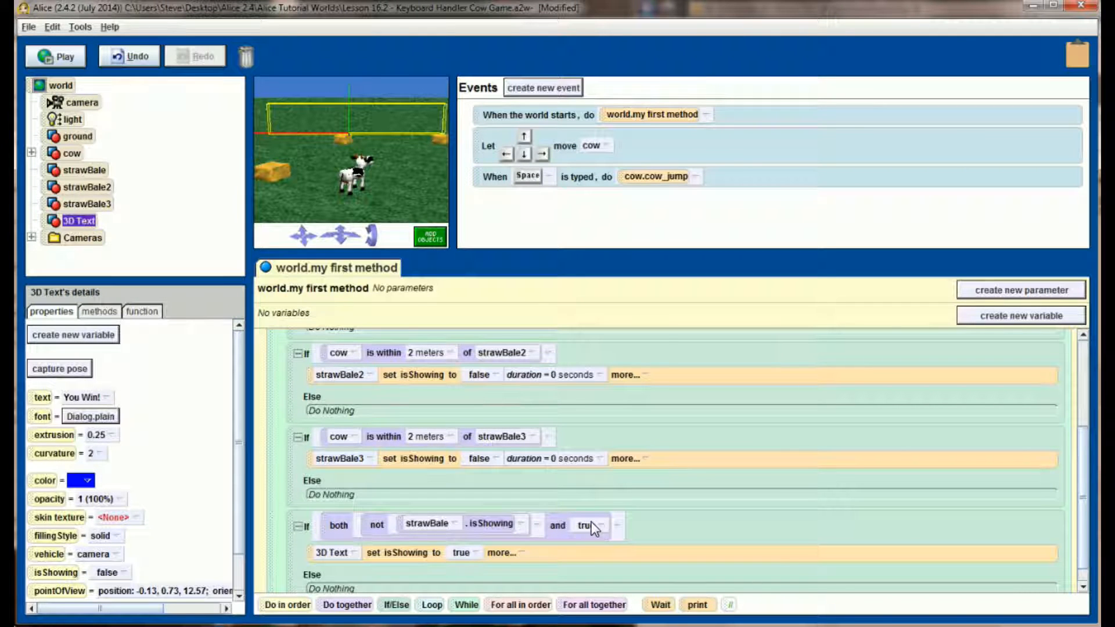
Extend the condition with 'and not strawBale2.isShowing', then run the game to test
left_click(90, 186)
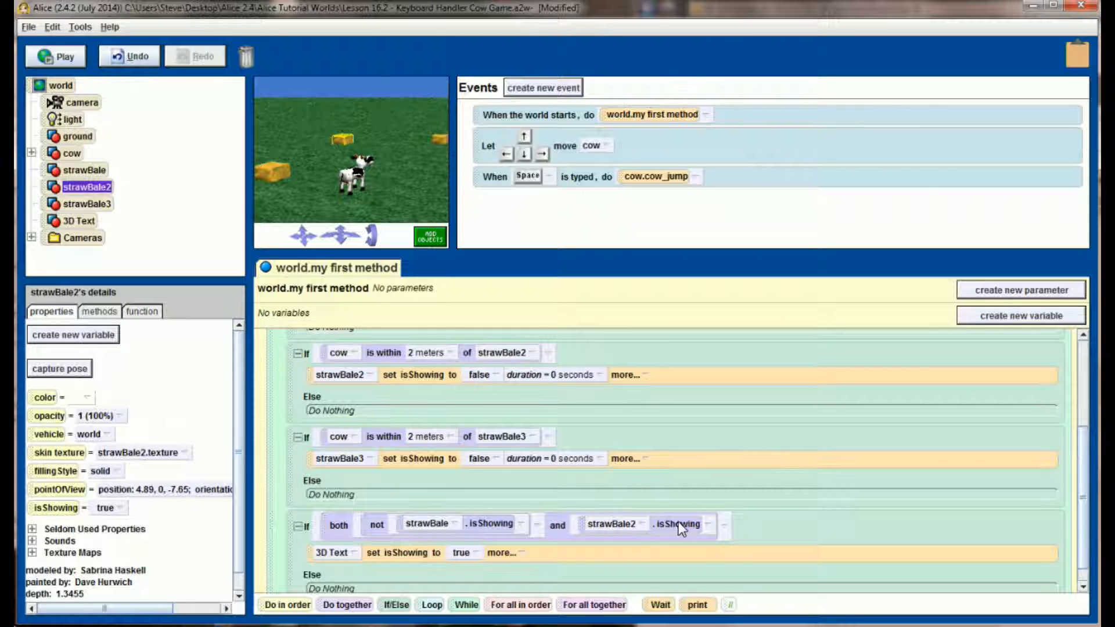
mouse_move(713, 536)
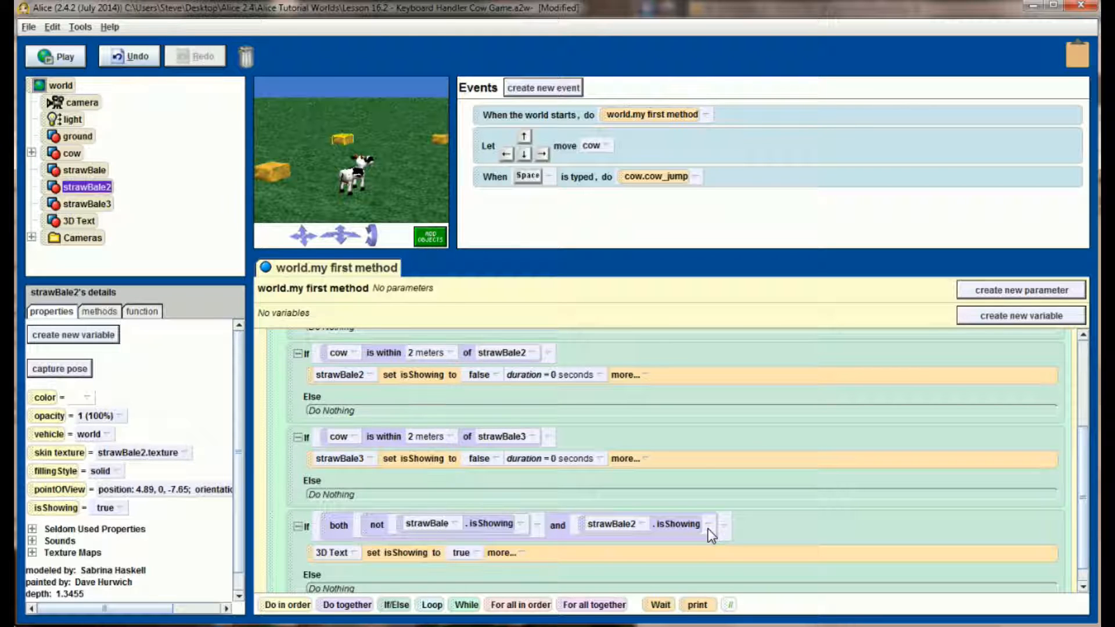
left_click(717, 523)
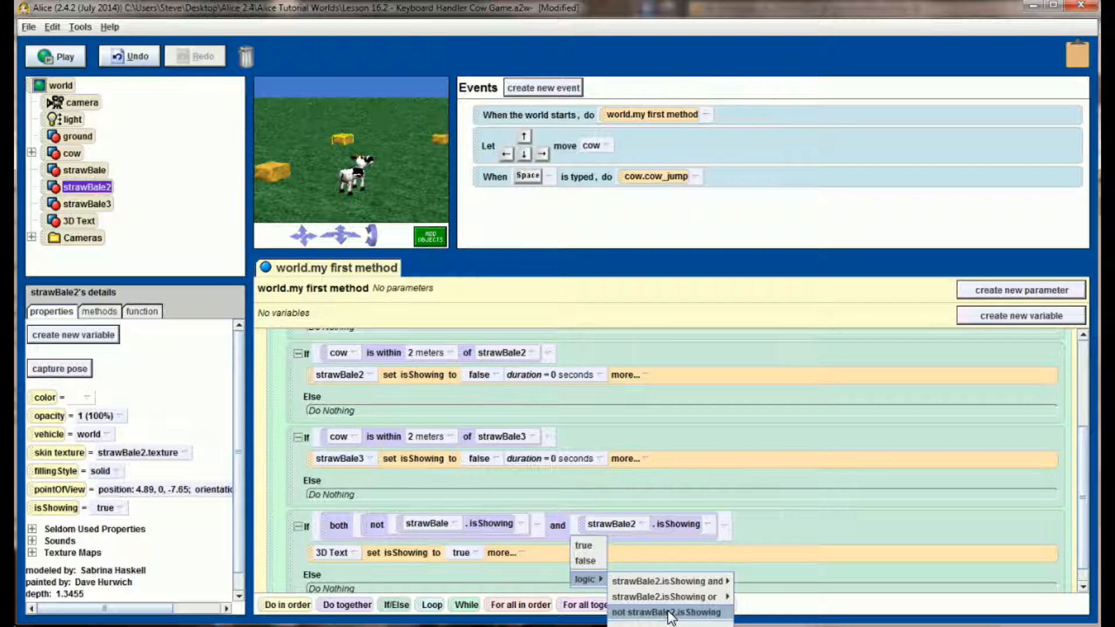
left_click(665, 612)
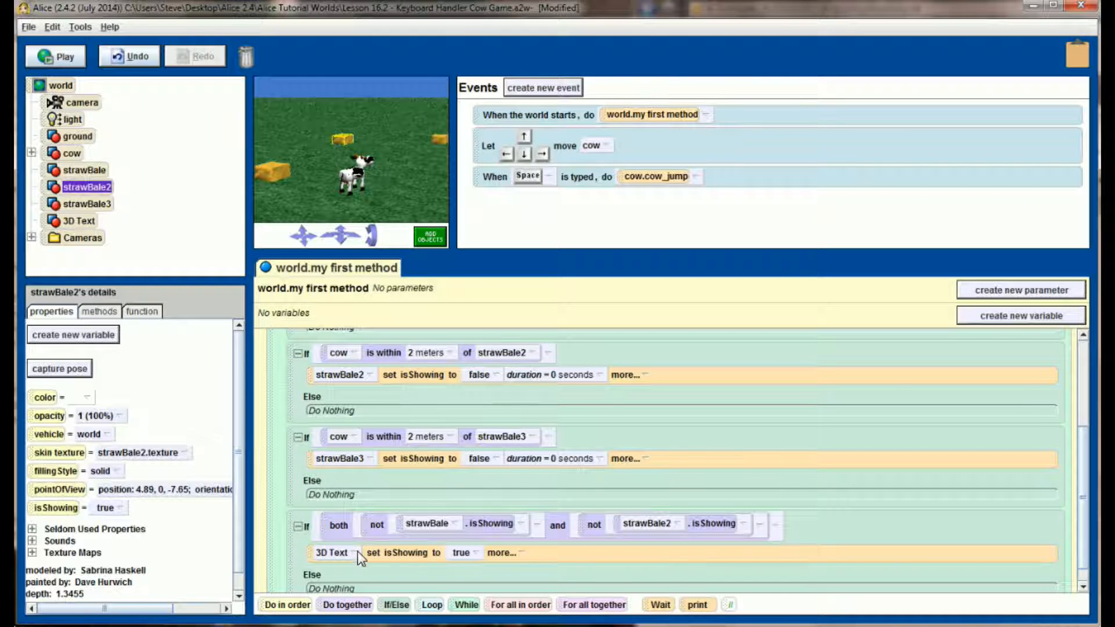
mouse_move(480, 557)
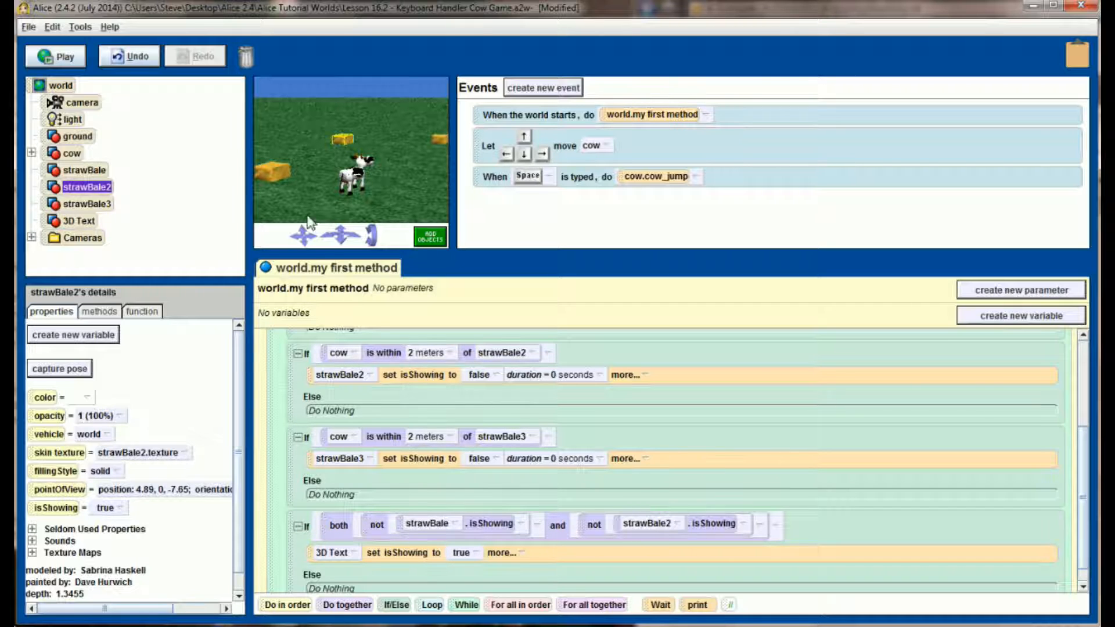
left_click(54, 56)
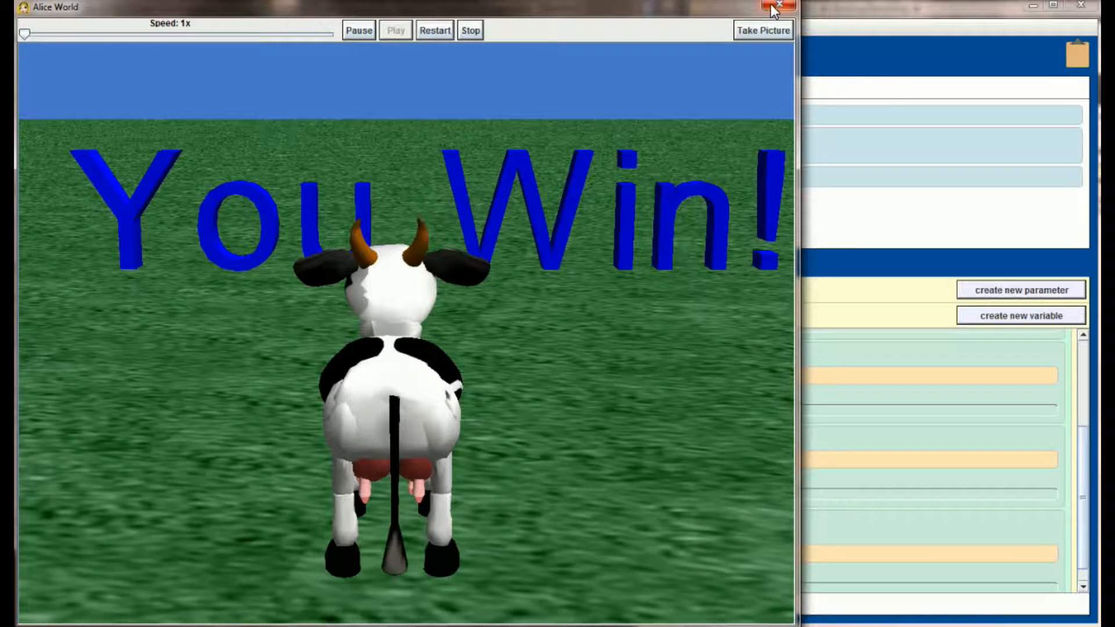
left_click(774, 8)
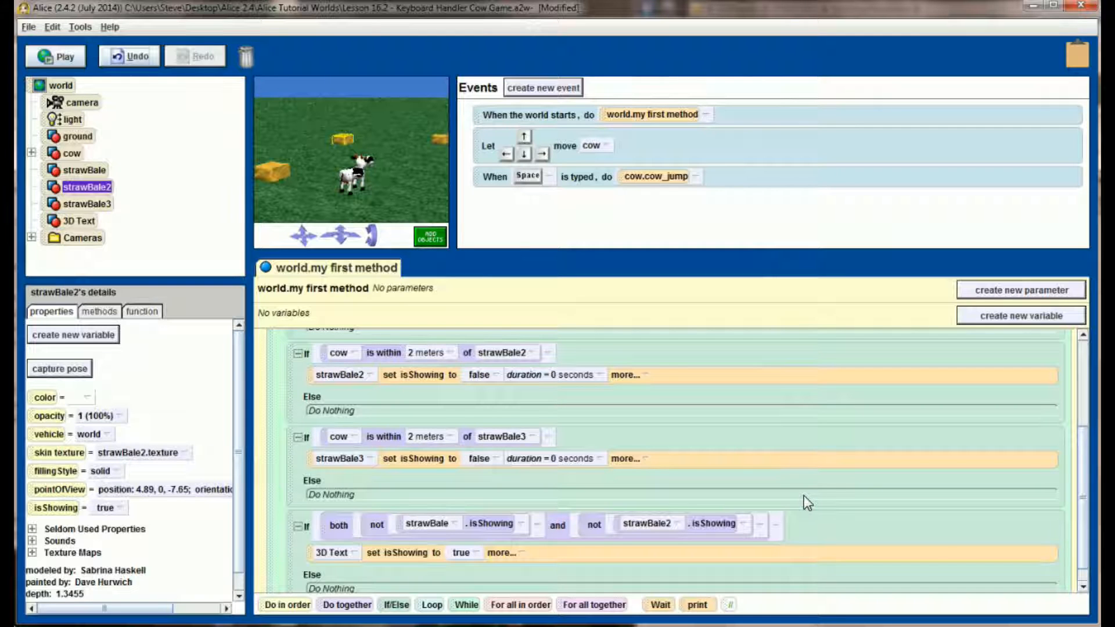
mouse_move(779, 535)
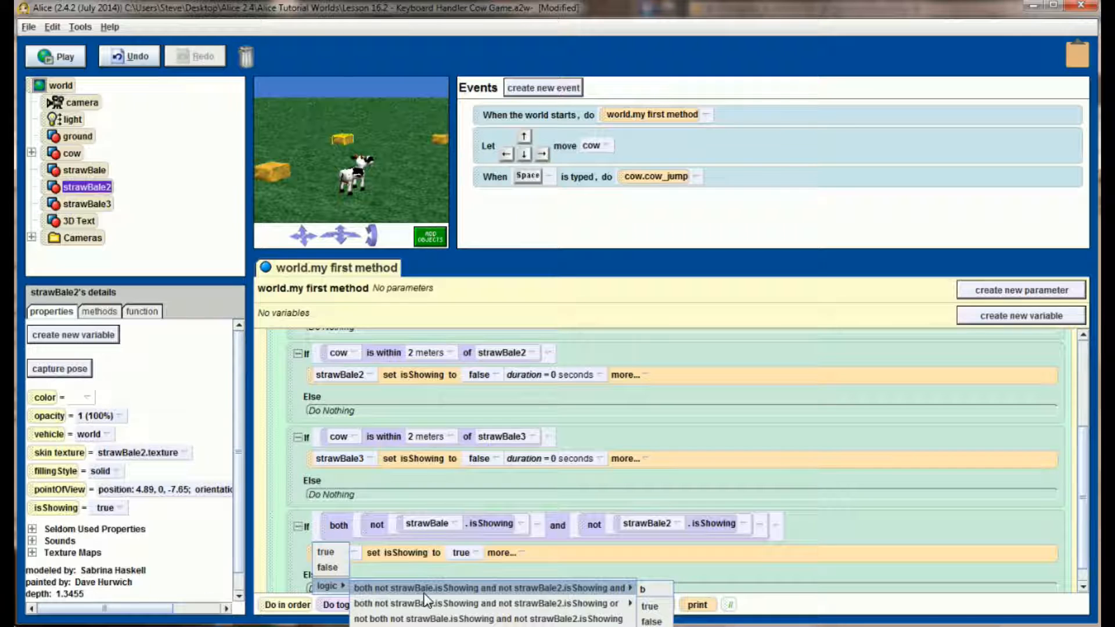
mouse_move(504, 594)
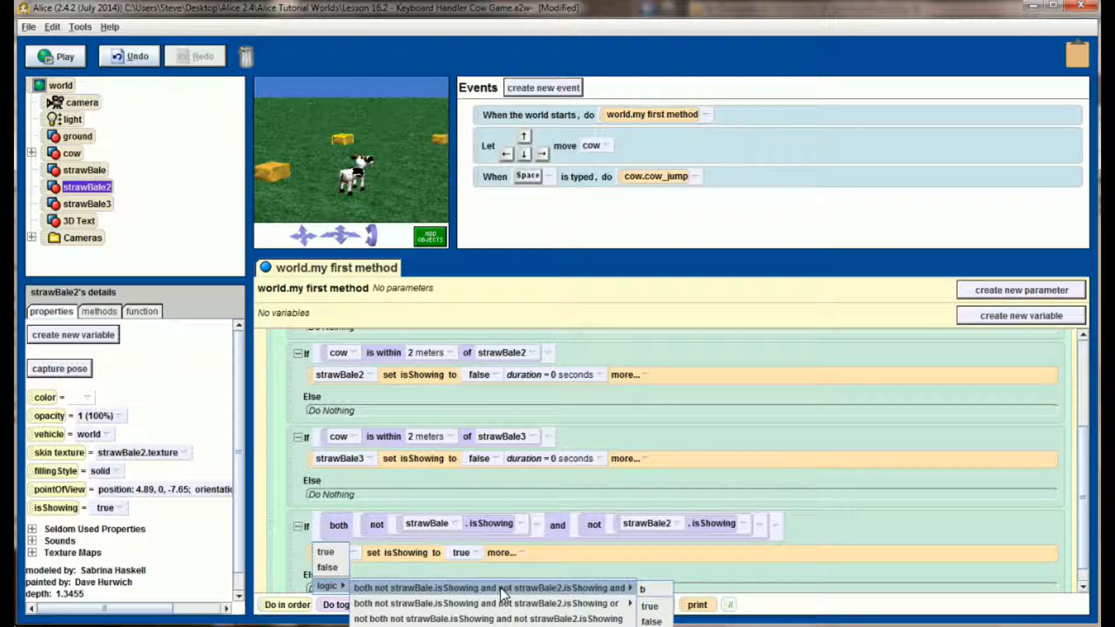
mouse_move(587, 596)
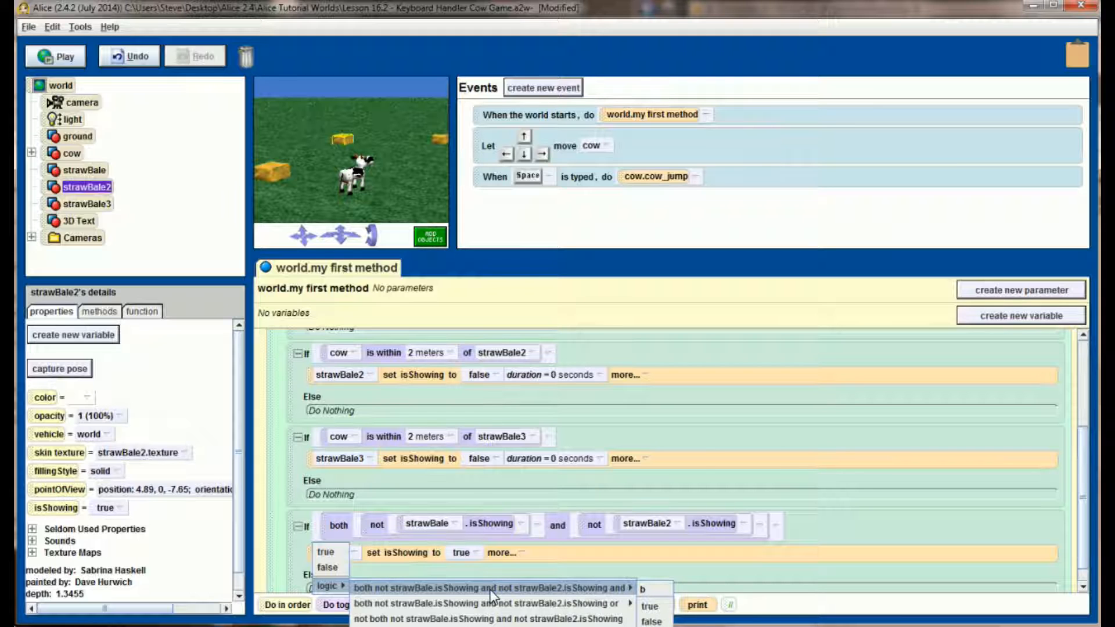
mouse_move(665, 604)
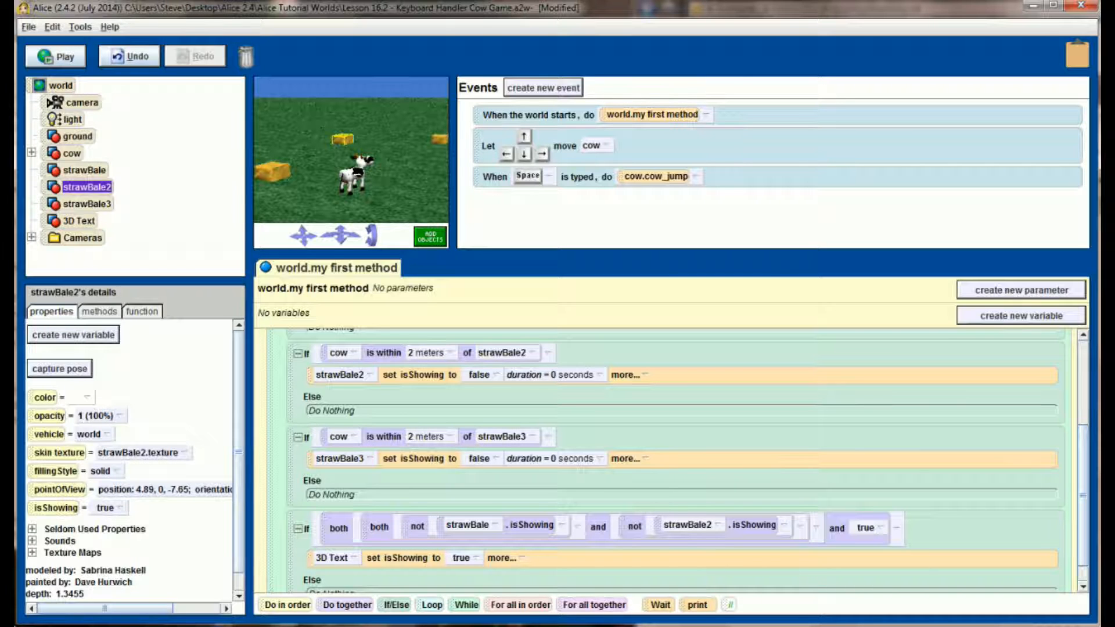
Add 'and not strawBale3.isShowing' to the condition and run the game again
left_click(87, 204)
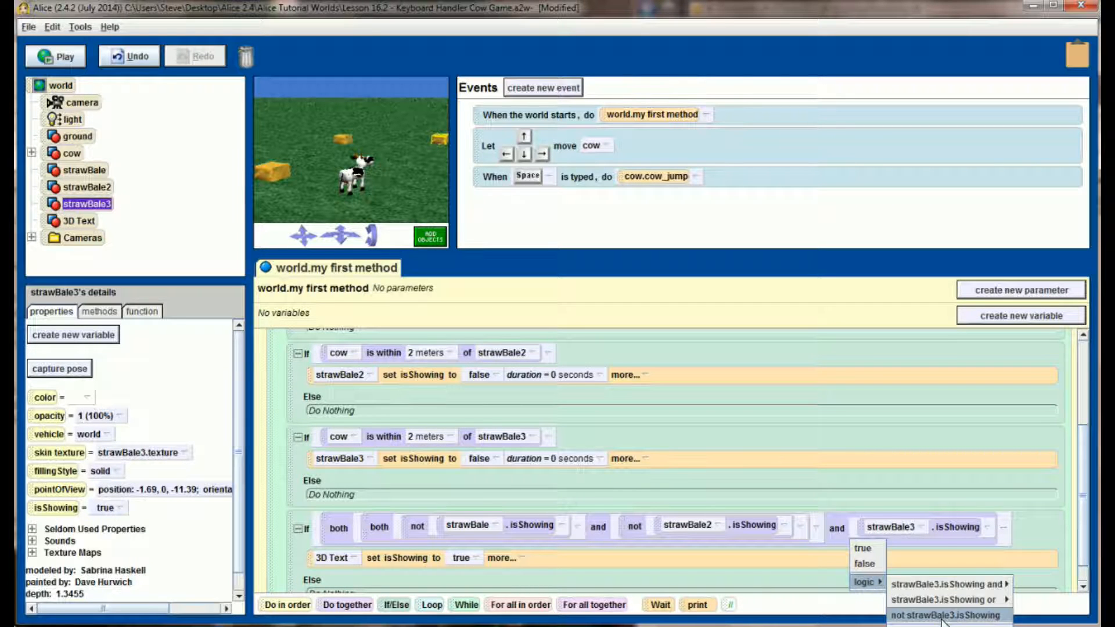
left_click(946, 615)
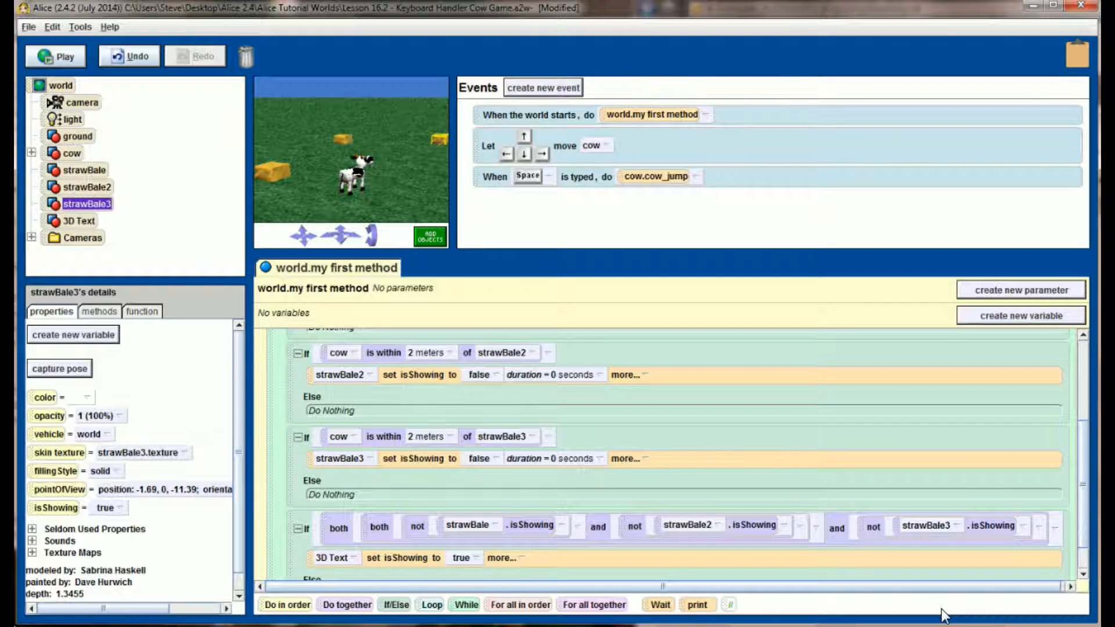
mouse_move(1007, 546)
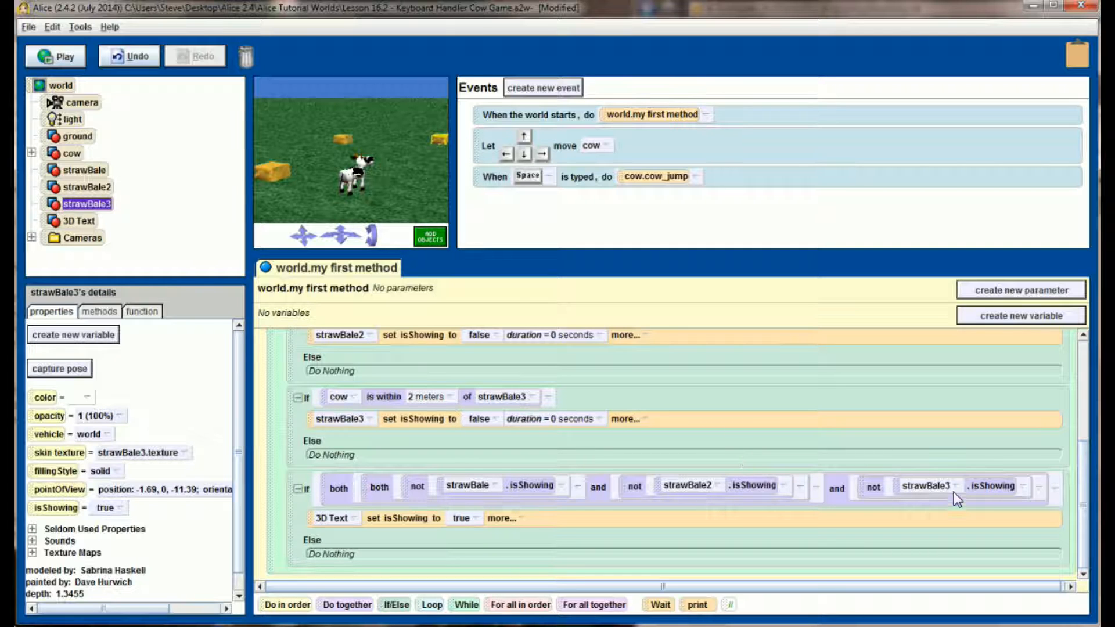
mouse_move(847, 437)
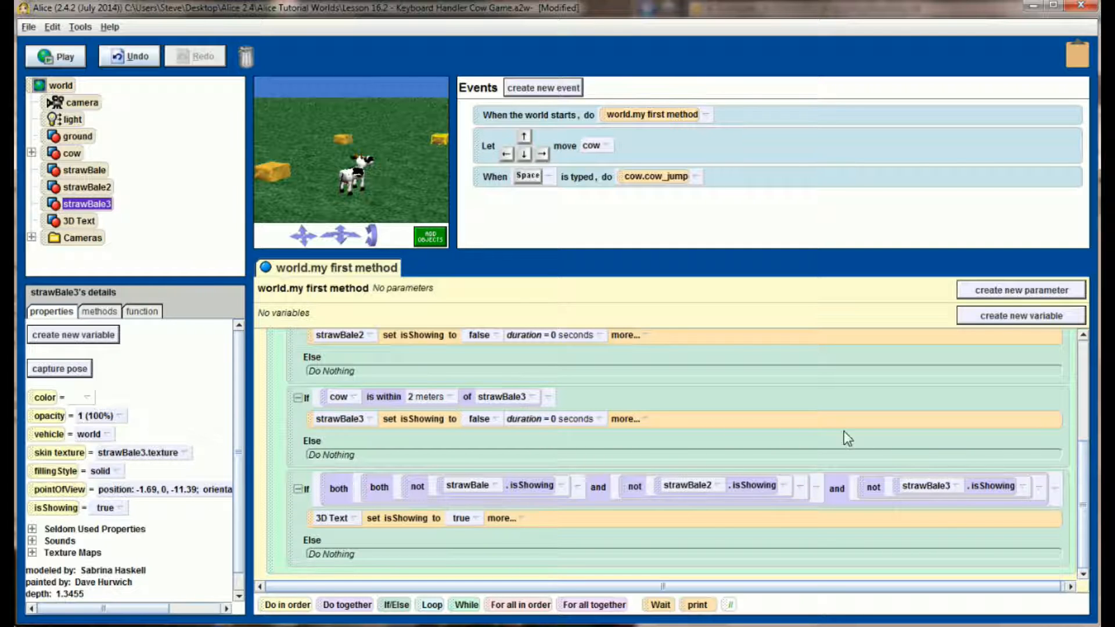
mouse_move(537, 476)
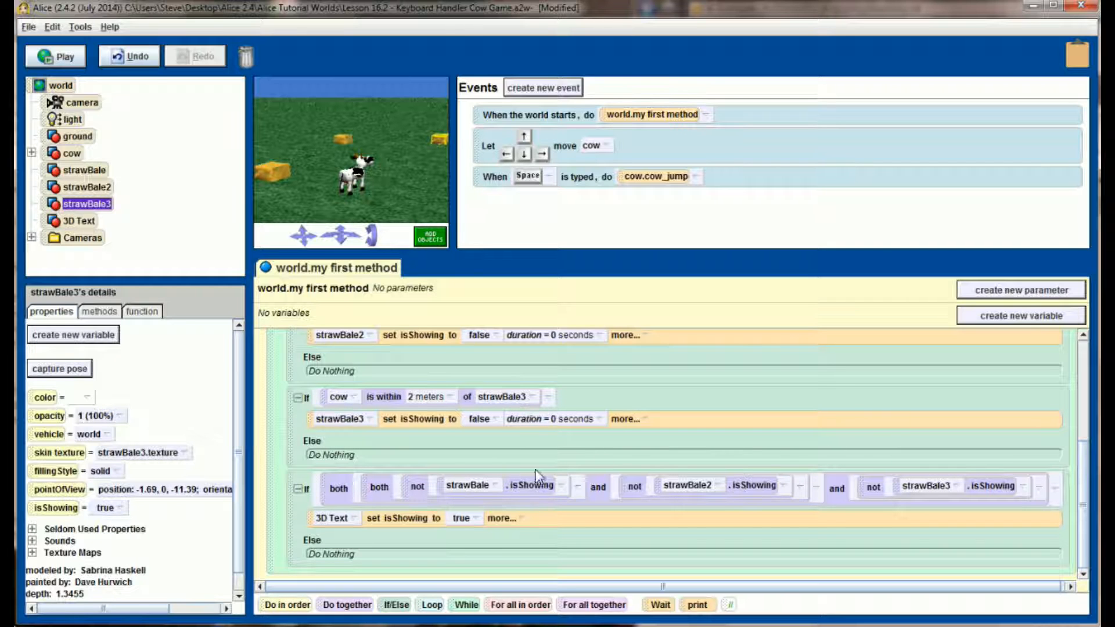
mouse_move(513, 535)
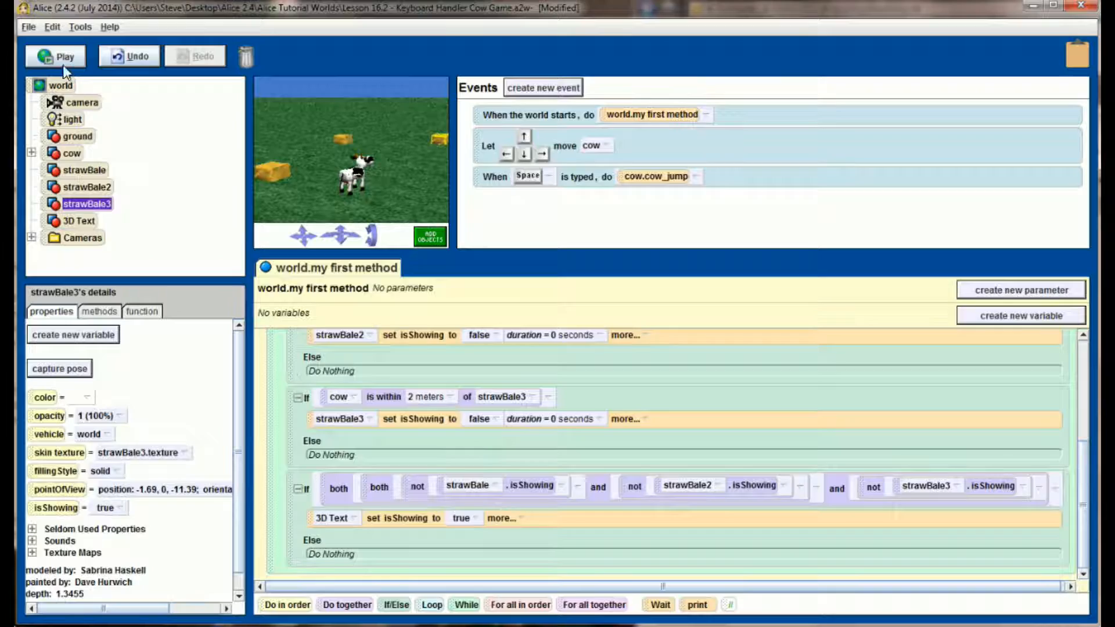
left_click(55, 56)
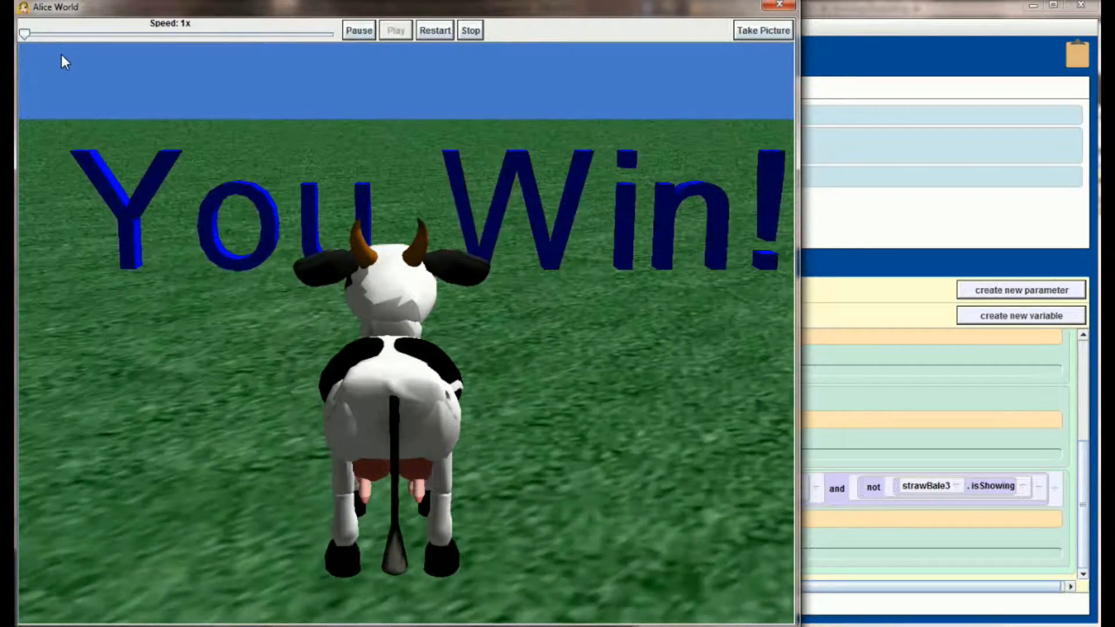
Play the cow game, eating all three hay bales until 'You Win!' appears
left_click(434, 30)
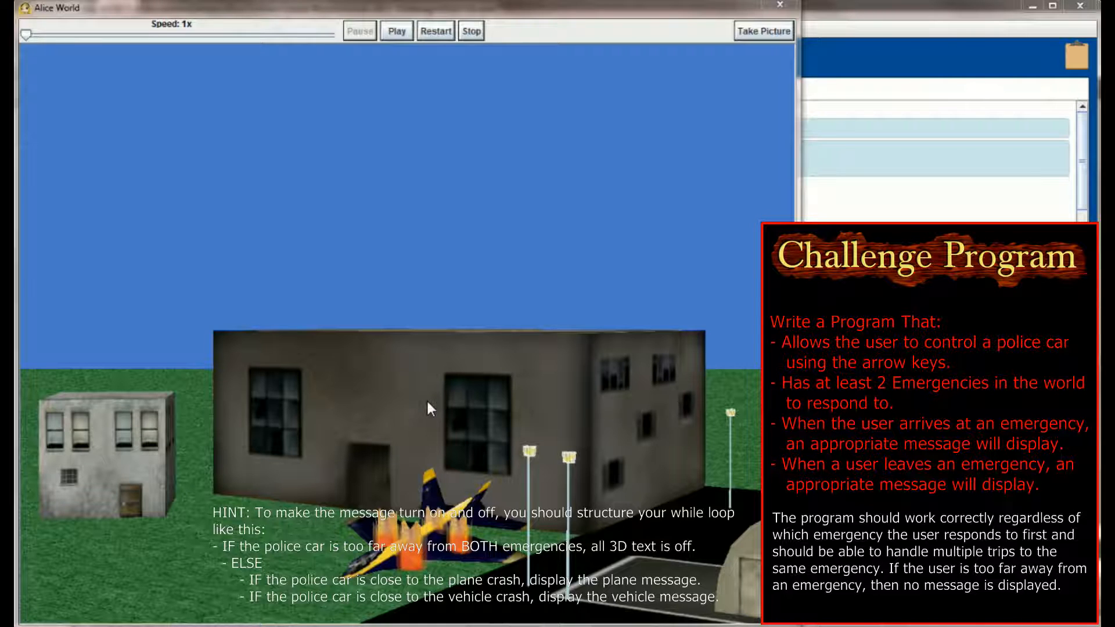
mouse_move(726, 563)
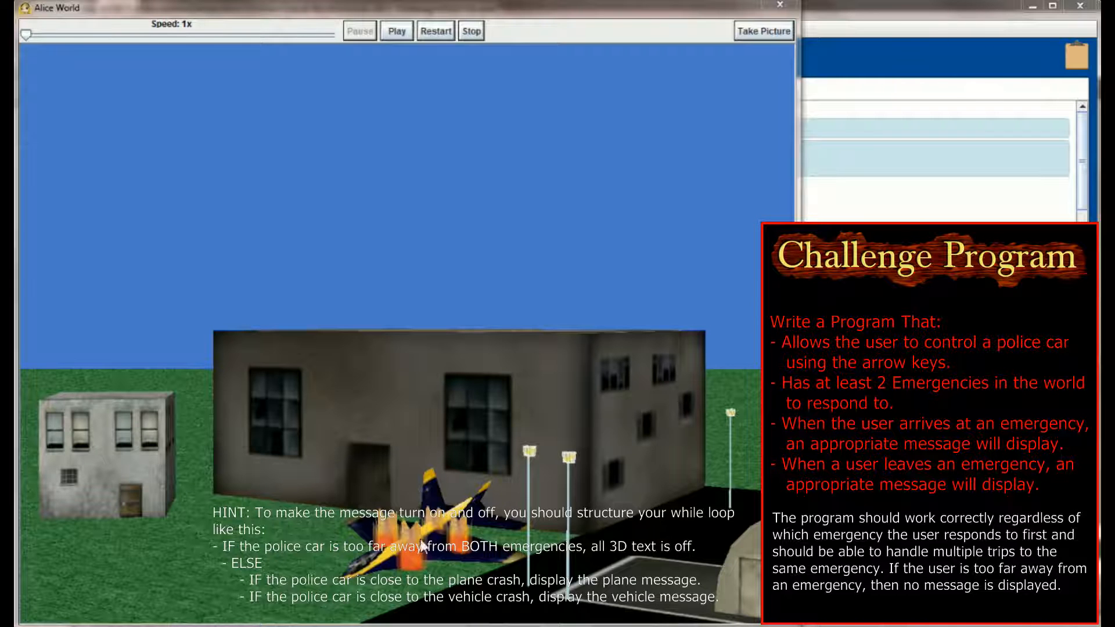
Show the Challenge Police Car world preview with its requirements and while-loop hint
left_click(396, 30)
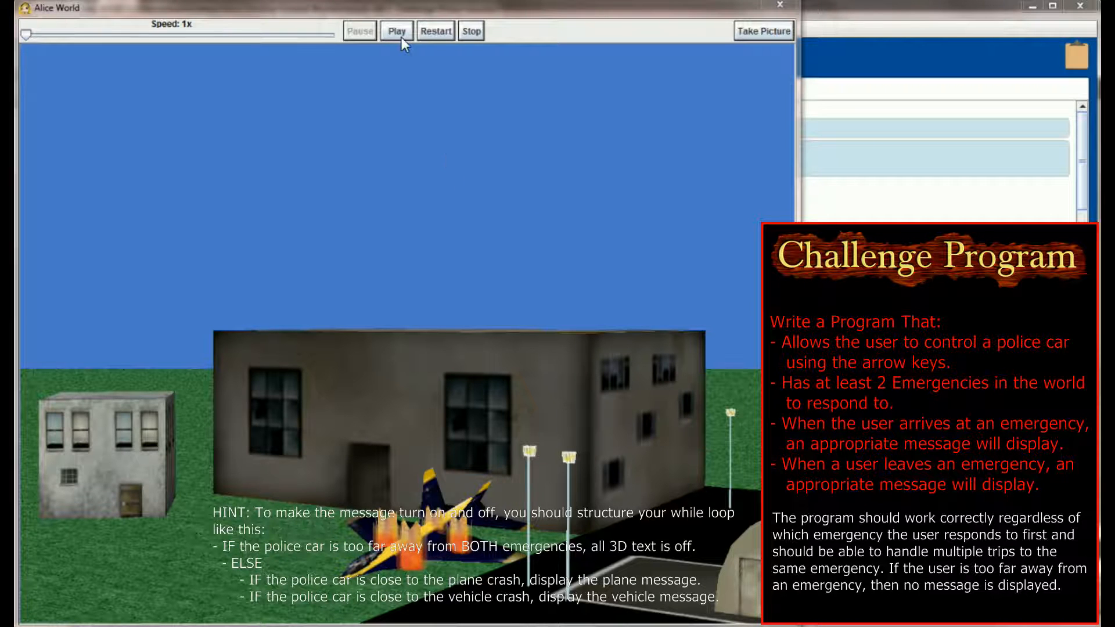
Run the police-car world until 'You Have Arrived At the Plane Crash' appears, then close it
left_click(396, 31)
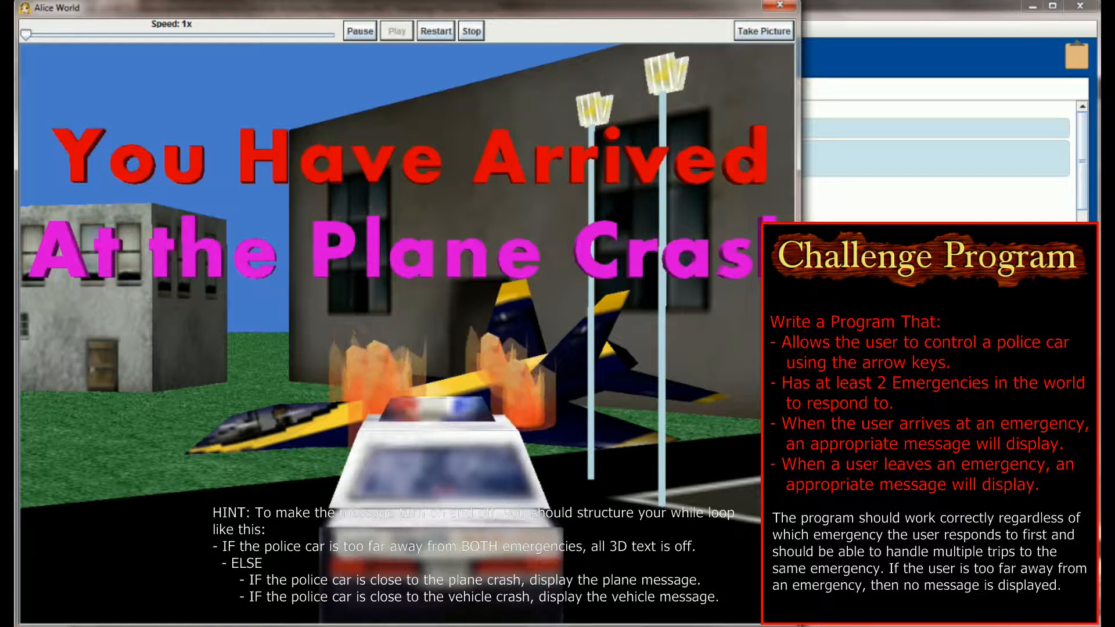
left_click(470, 30)
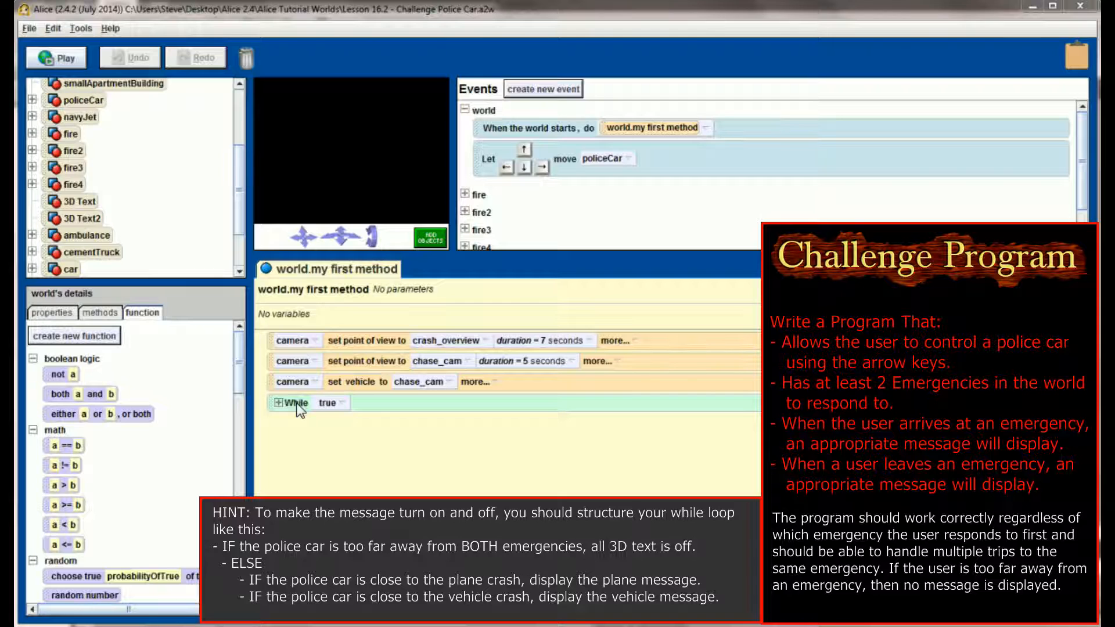
mouse_move(294, 411)
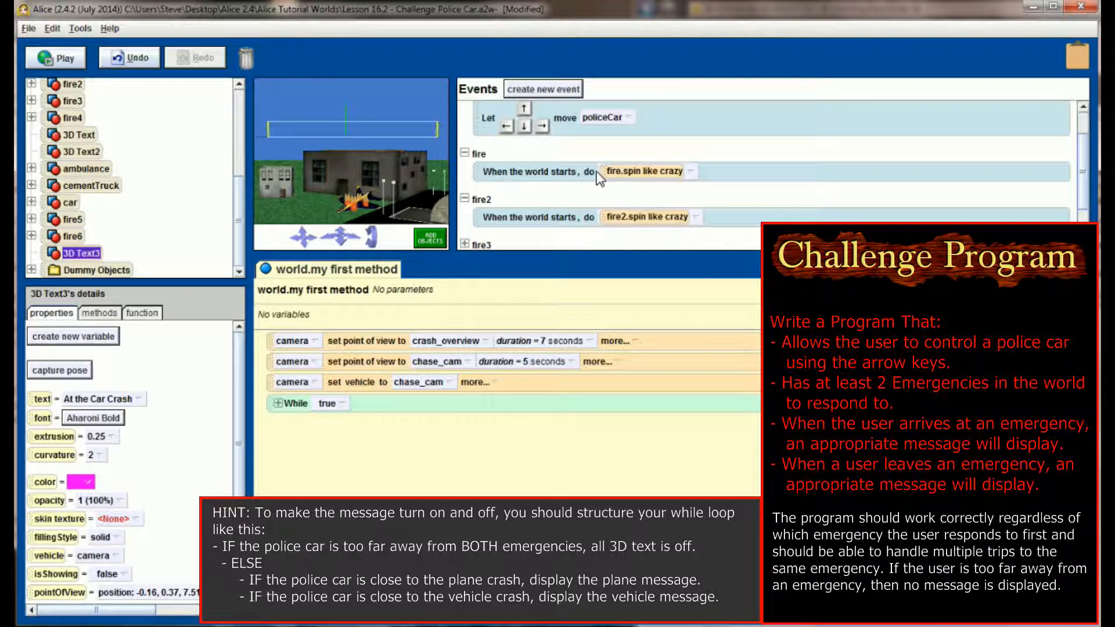
mouse_move(665, 218)
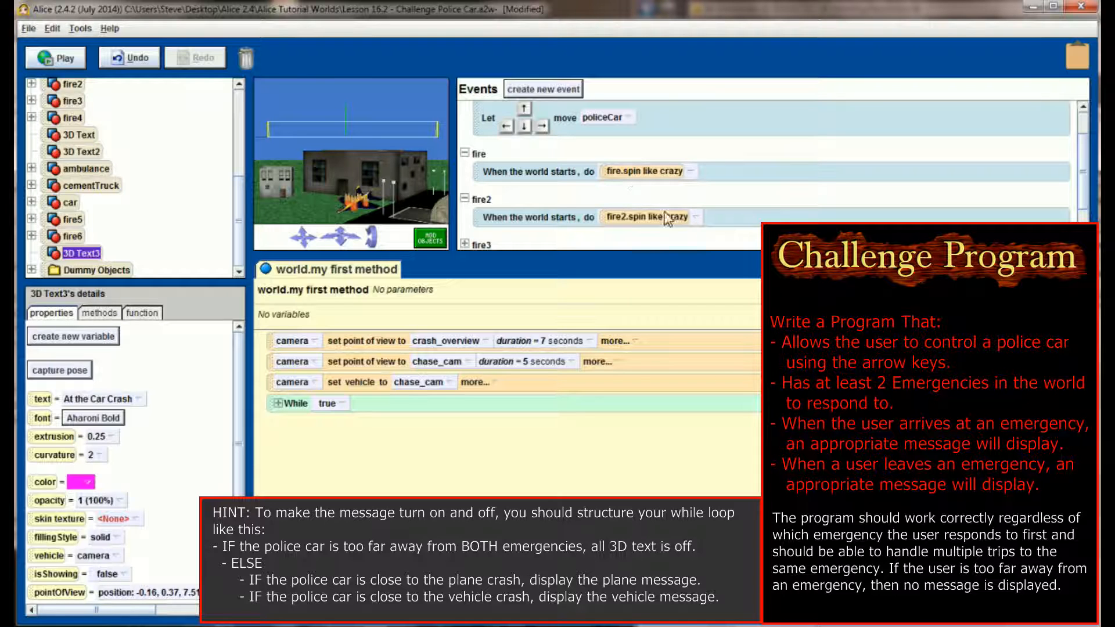
left_click(465, 153)
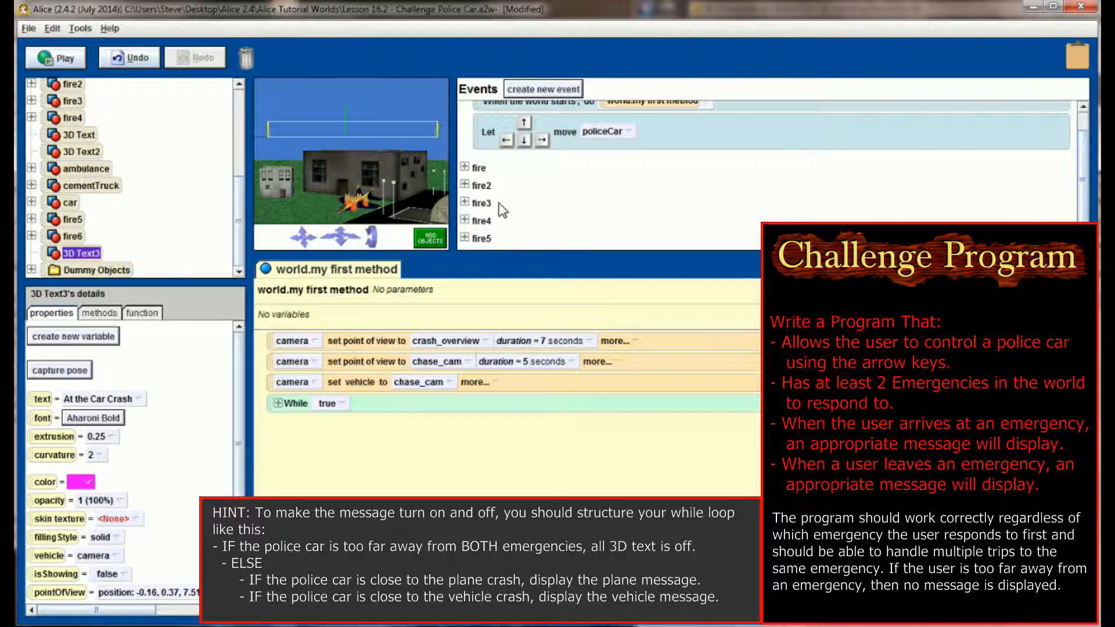
mouse_move(487, 213)
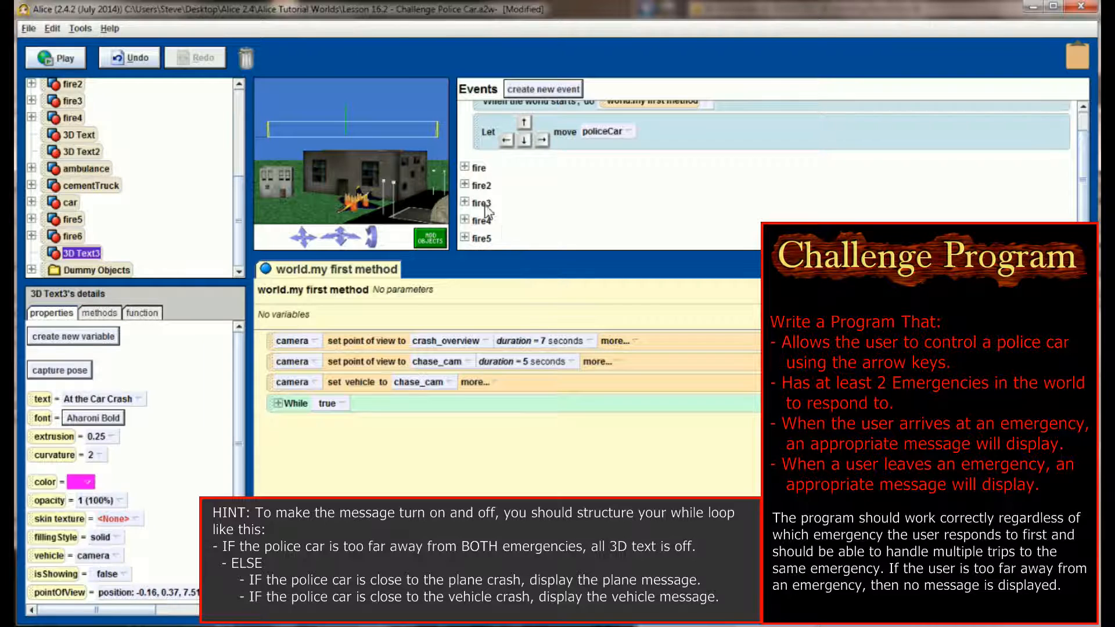